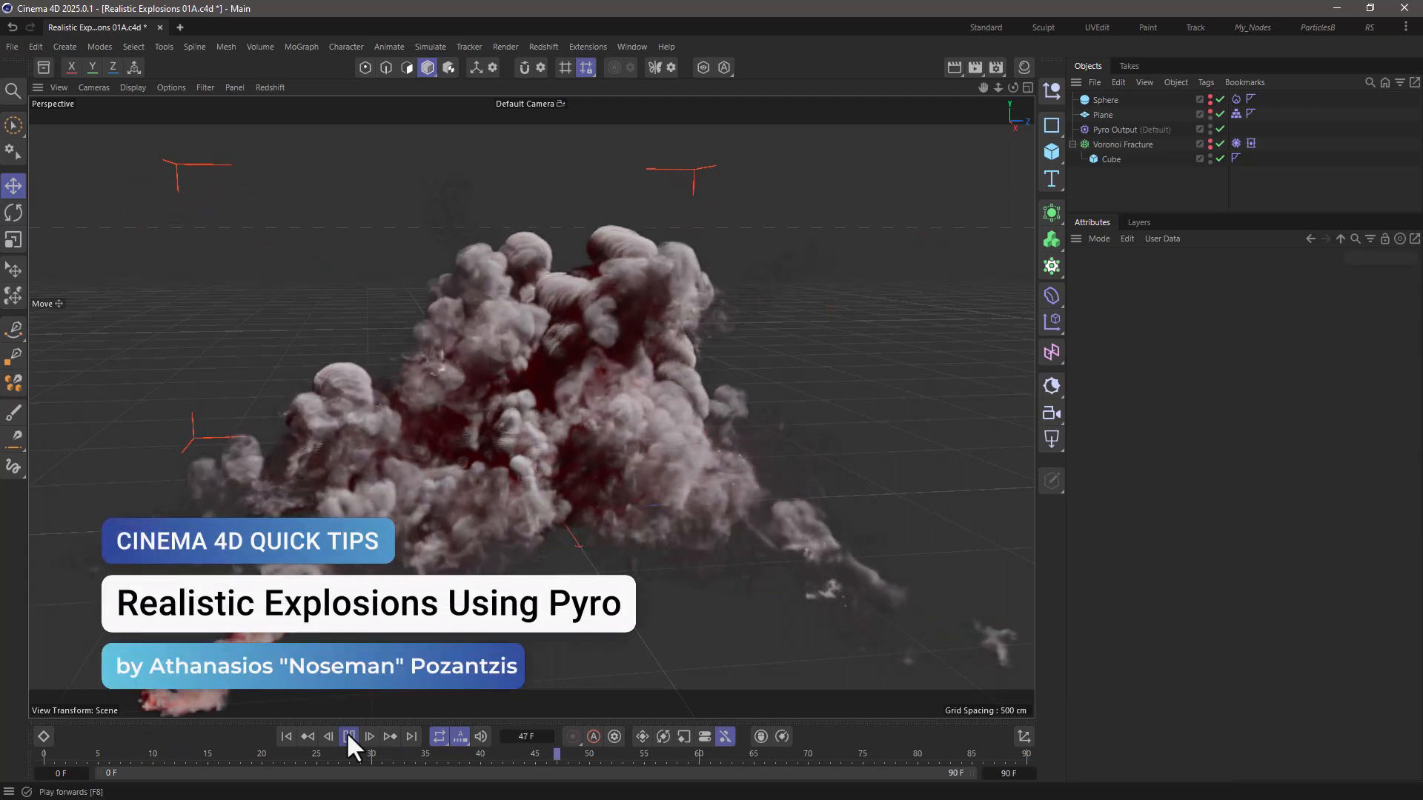
Step: Toggle playback on the timeline to preview the starter scene
{"action": "left_click", "coordinate": [350, 756]}
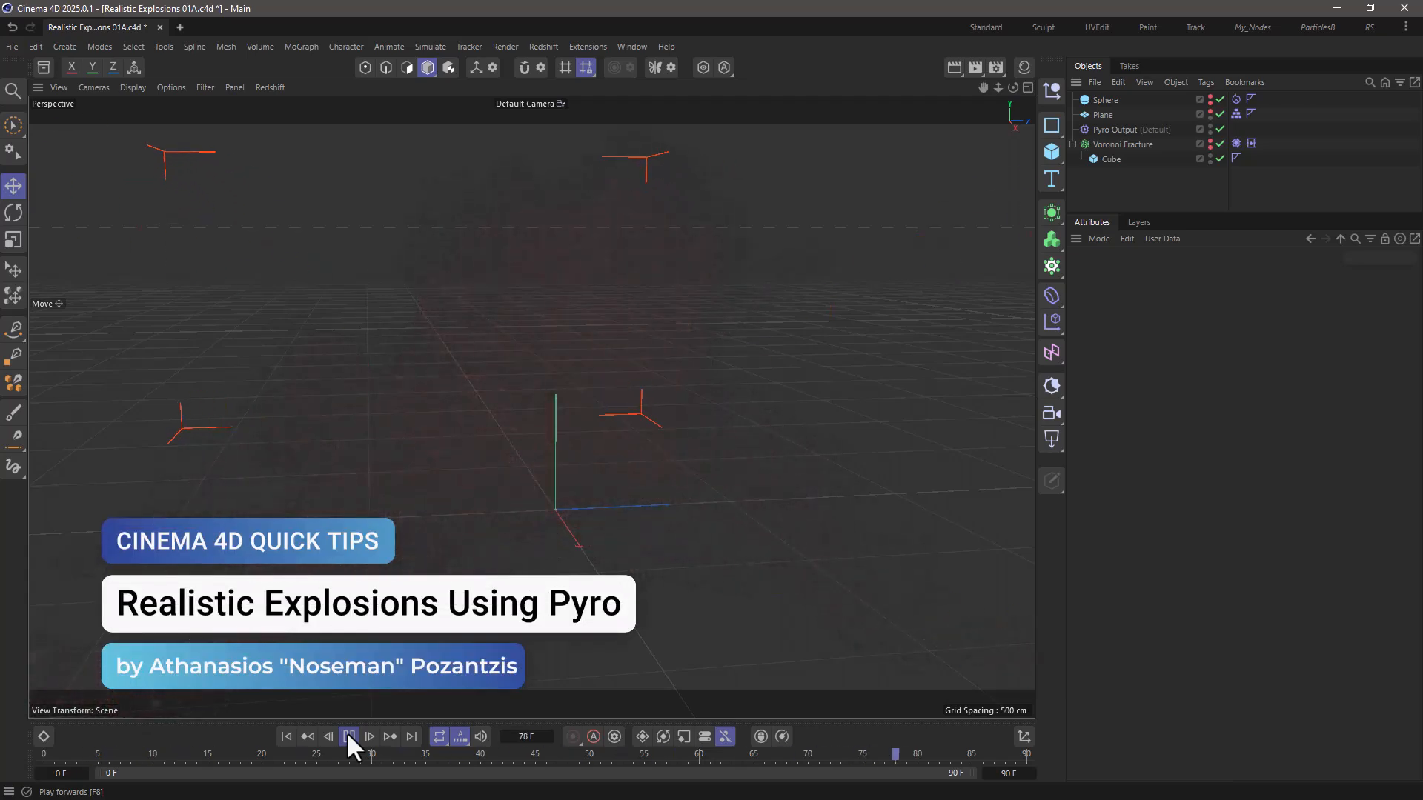
{"action": "left_click", "coordinate": [353, 756]}
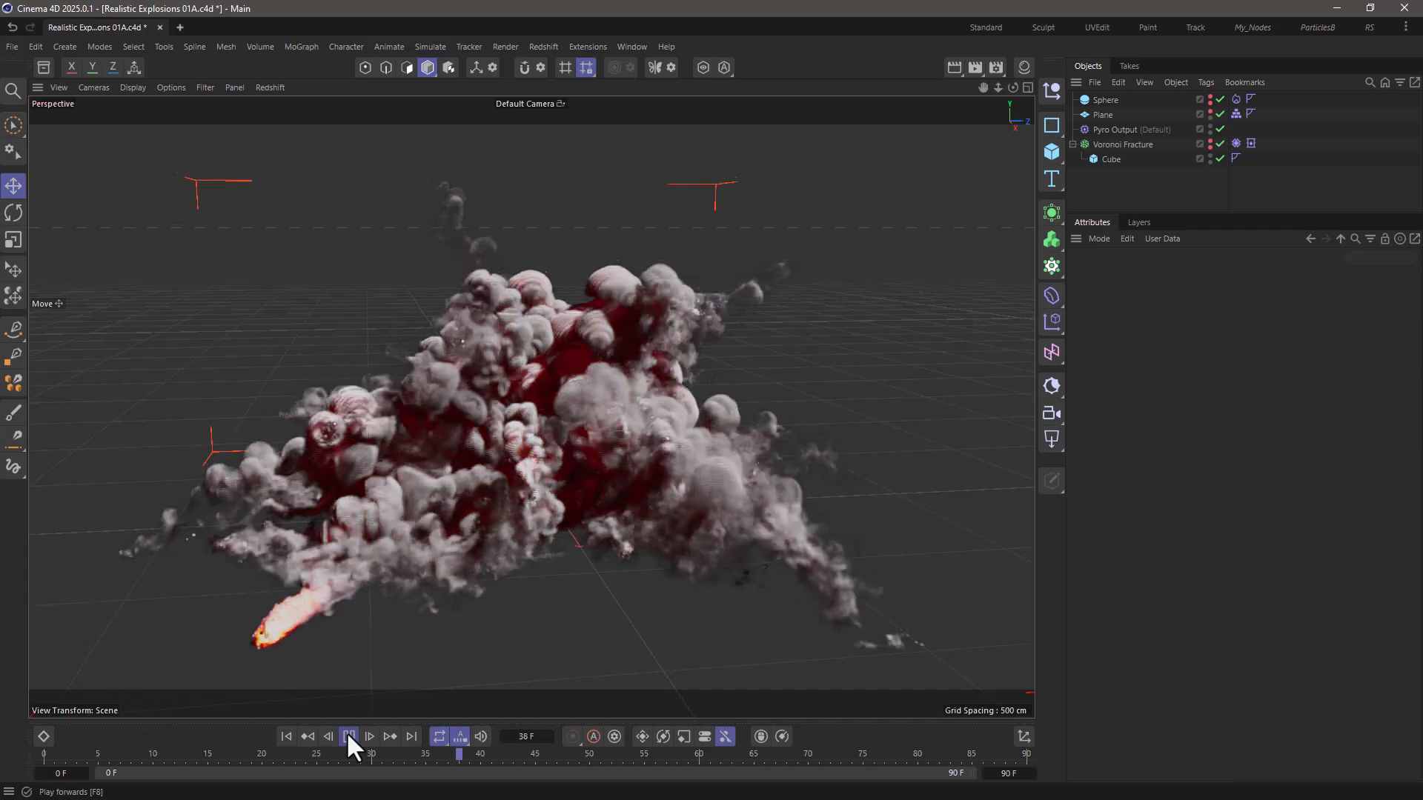
{"action": "left_click", "coordinate": [350, 735]}
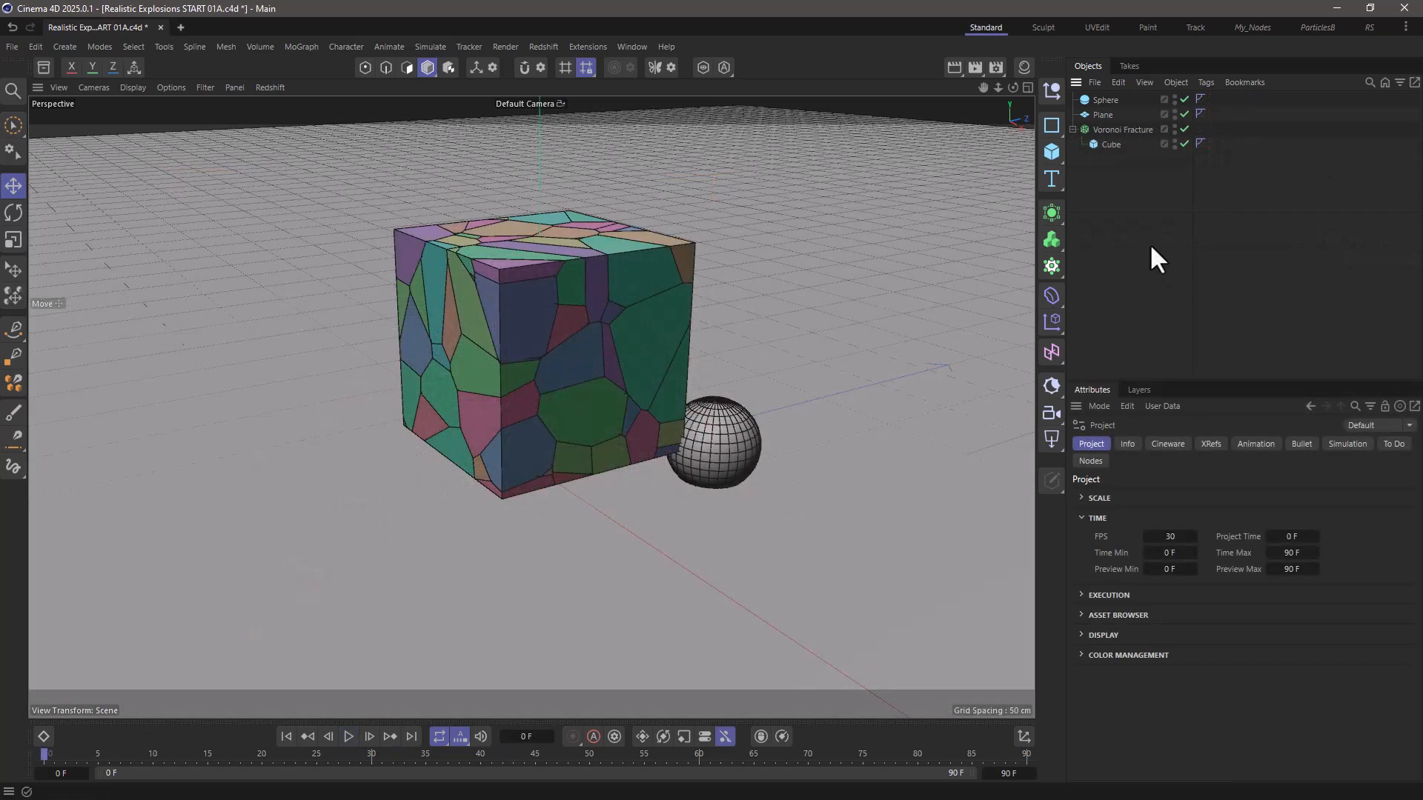
Step: Review the Sphere, the Plane and the Voronoi Fracture's uniform 100-point distribution source
{"action": "left_click", "coordinate": [1104, 99]}
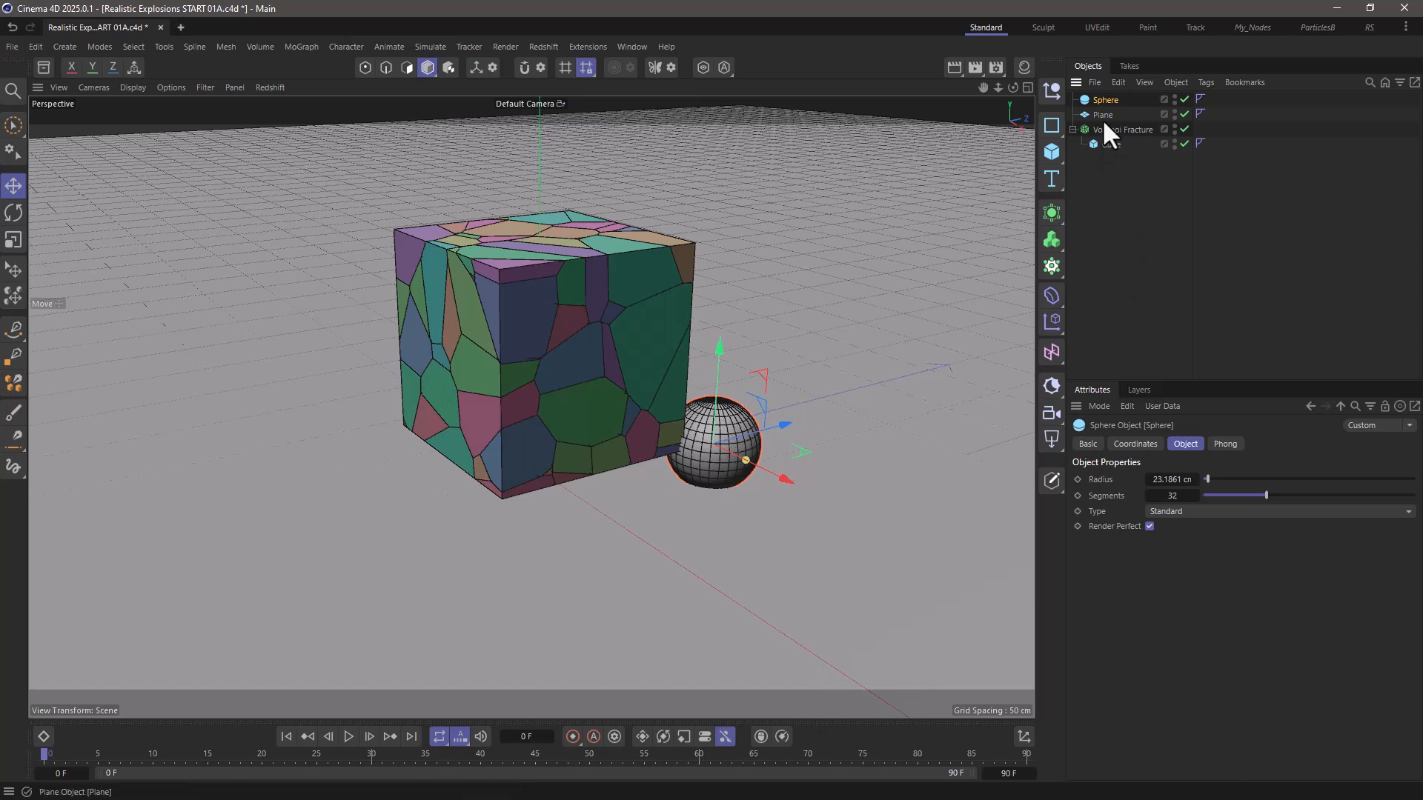
{"action": "left_click", "coordinate": [1102, 114]}
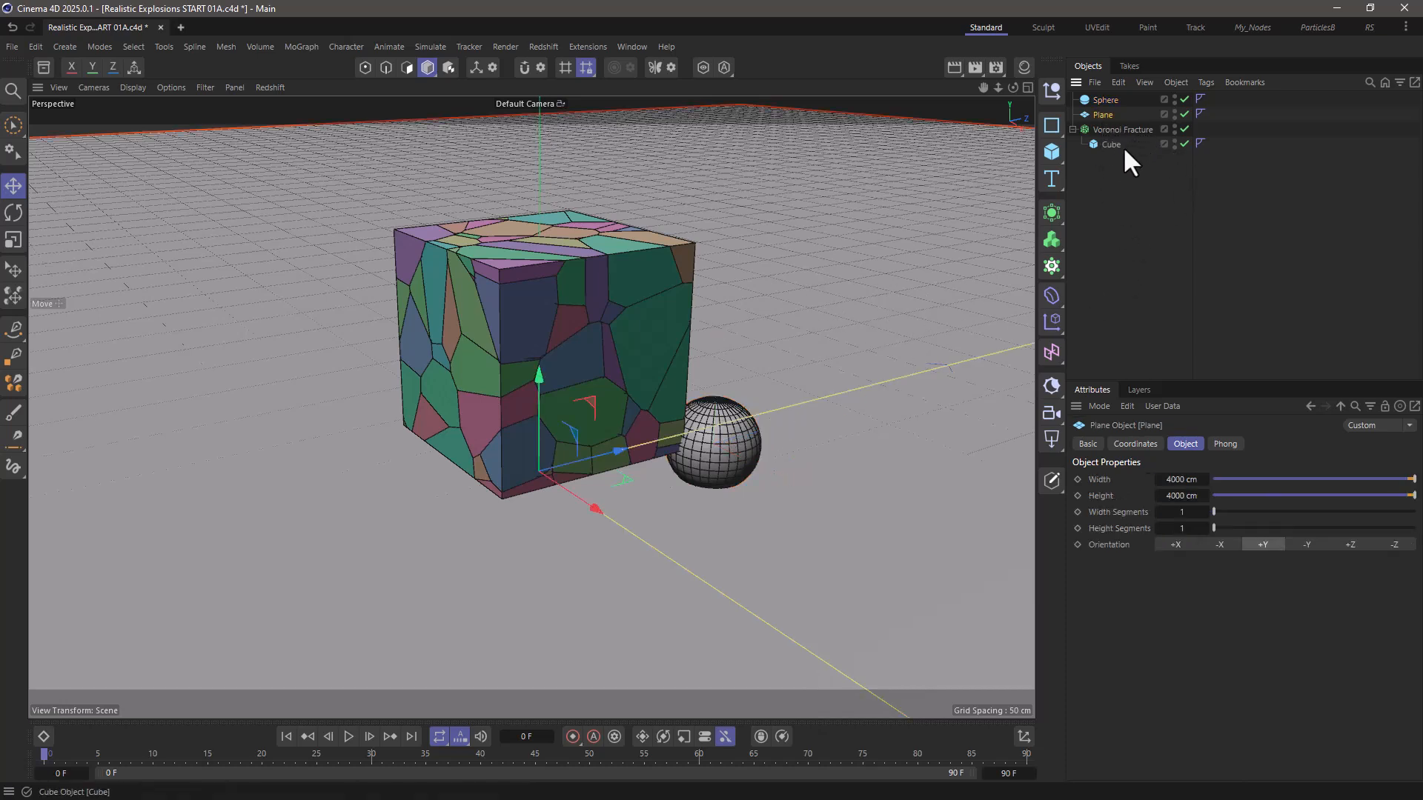
{"action": "left_click", "coordinate": [1111, 144]}
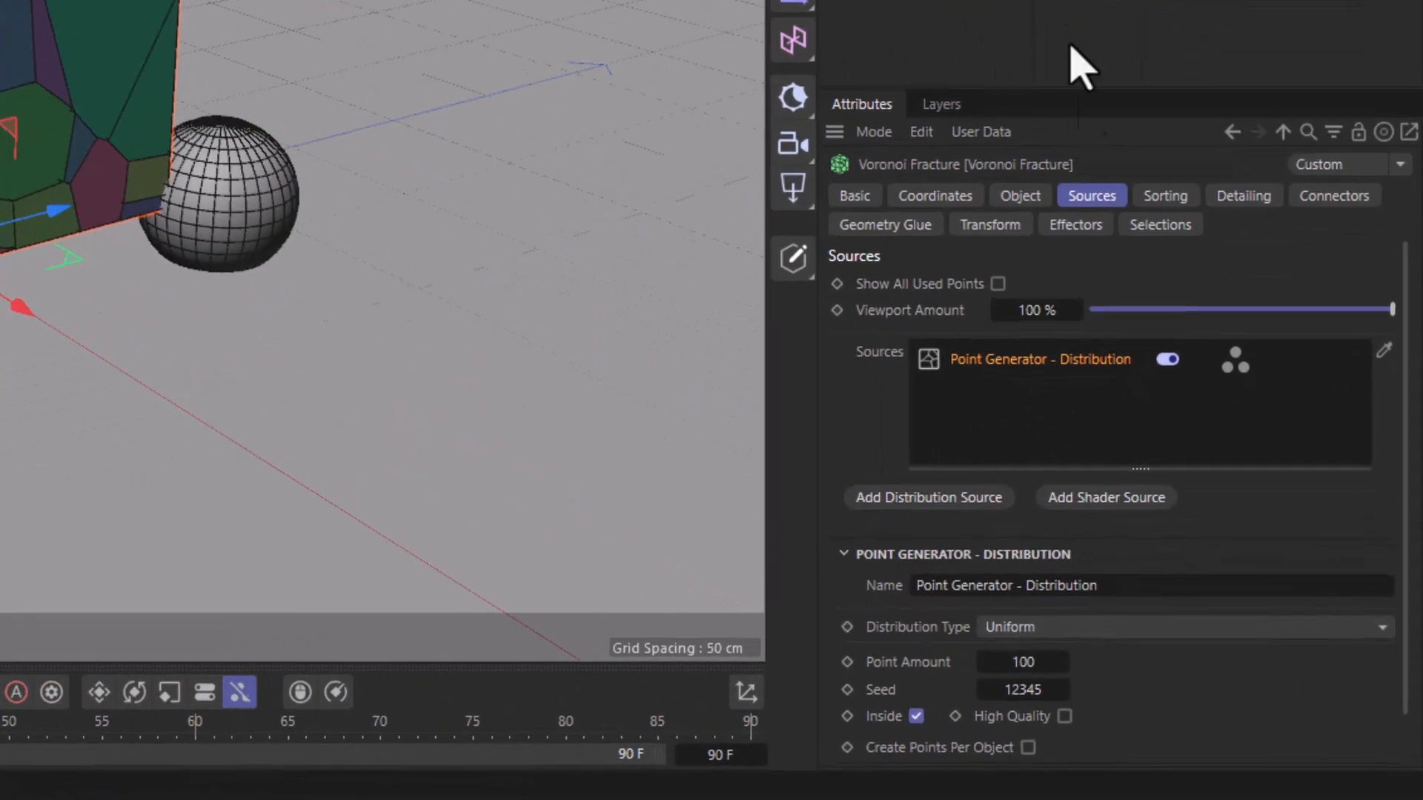
{"action": "mouse_move", "coordinate": [1030, 400]}
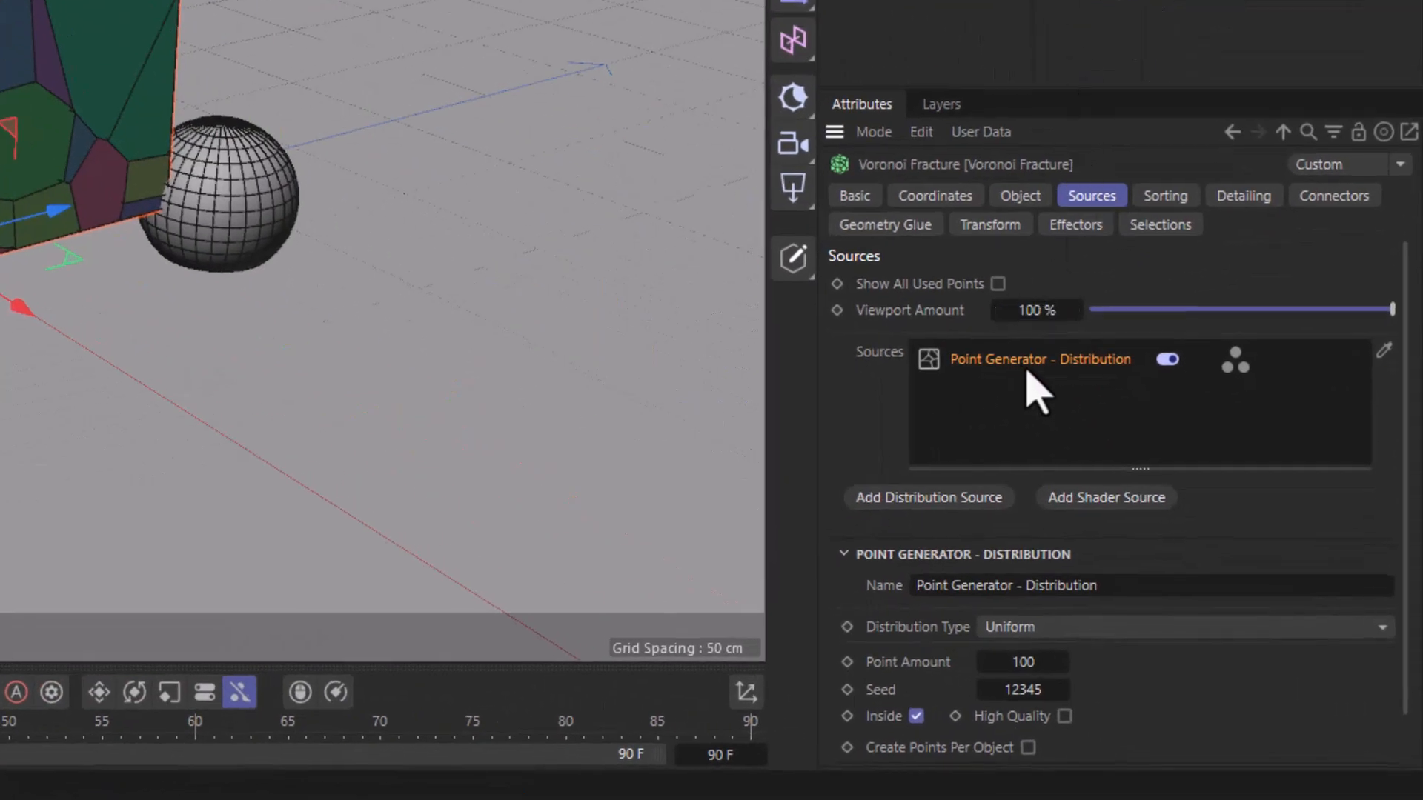
{"action": "mouse_move", "coordinate": [1098, 689]}
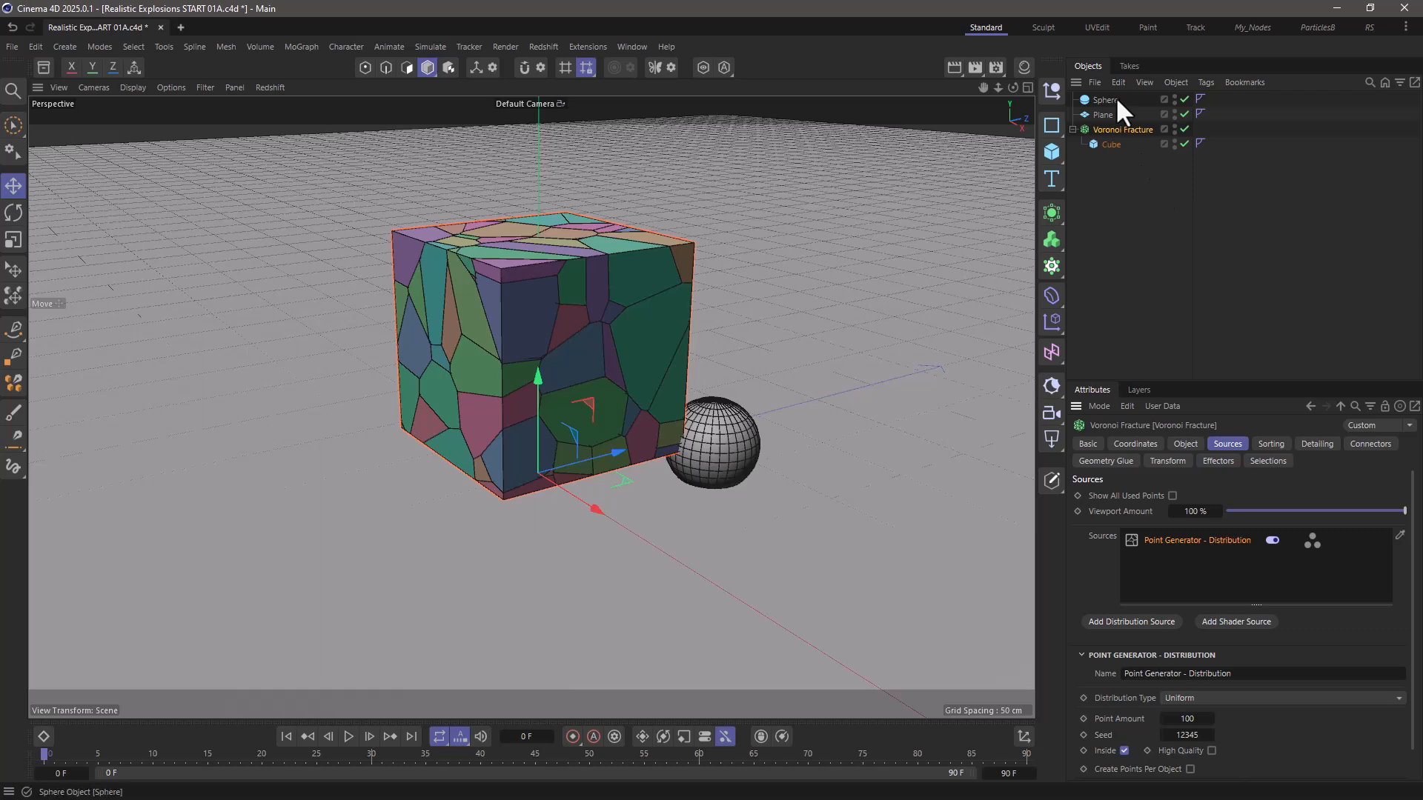
Step: Add a Pyro Emitter tag to the sphere emitting temperature only, with Density disabled
{"action": "right_click", "coordinate": [1100, 101]}
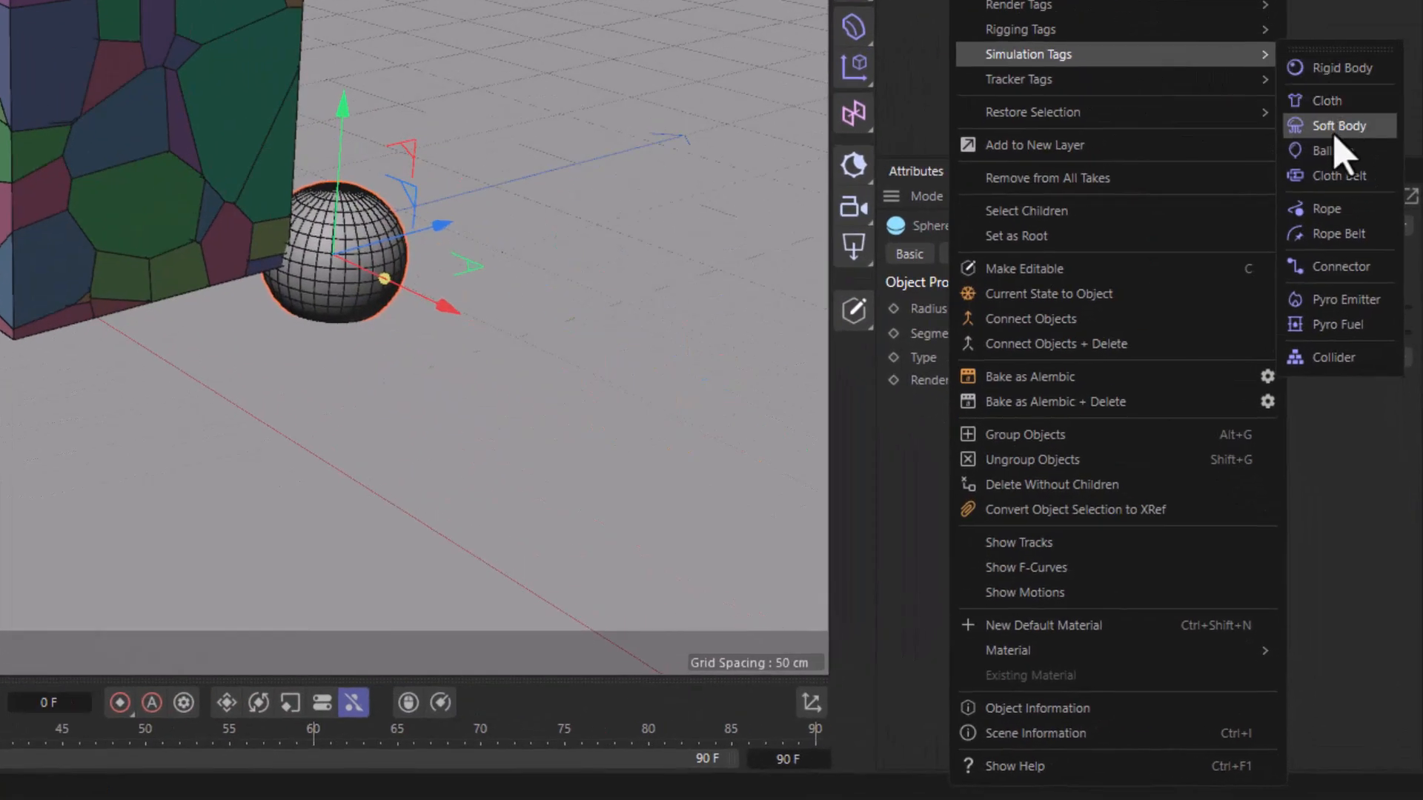
{"action": "left_click", "coordinate": [1339, 300]}
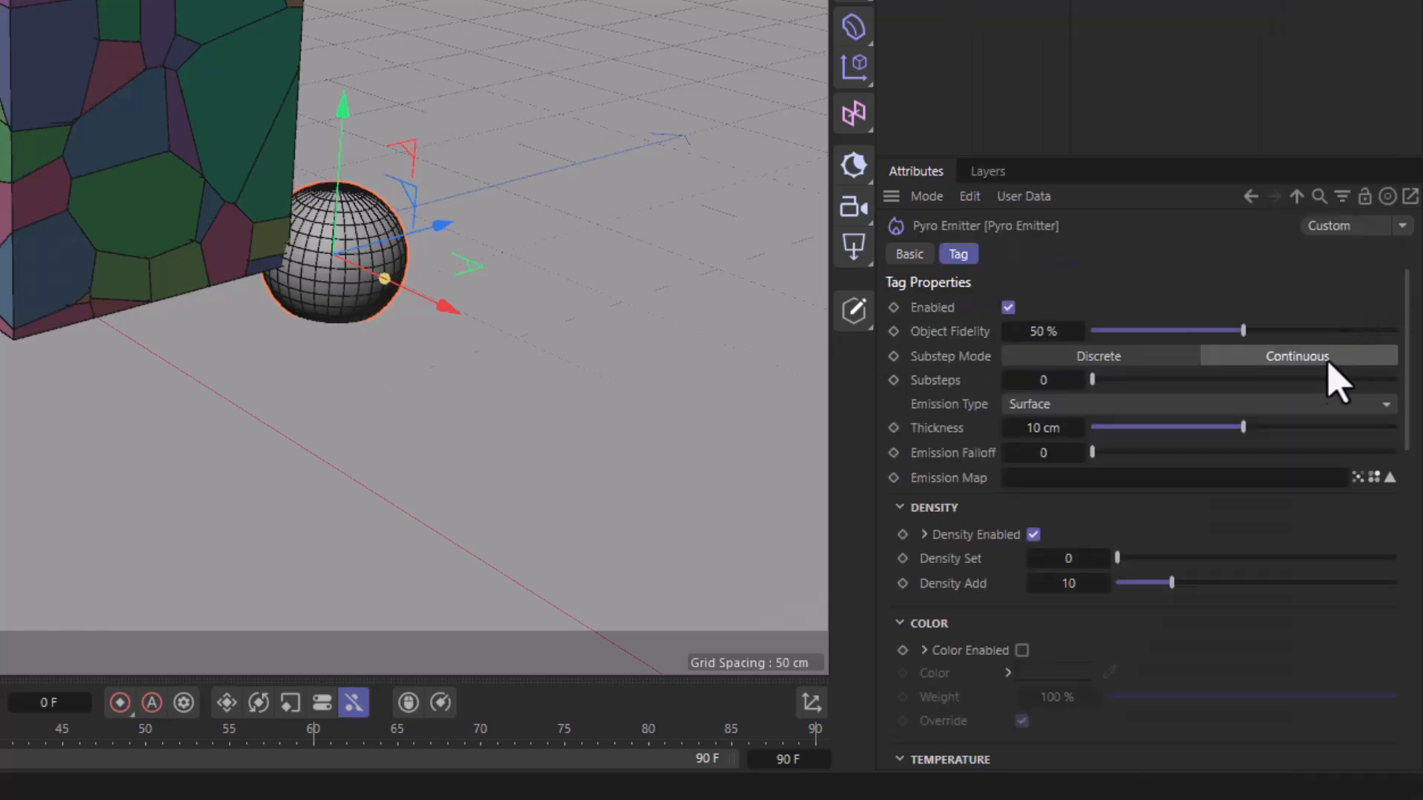
{"action": "scroll", "scroll_direction": "down", "scroll_amount": 3}
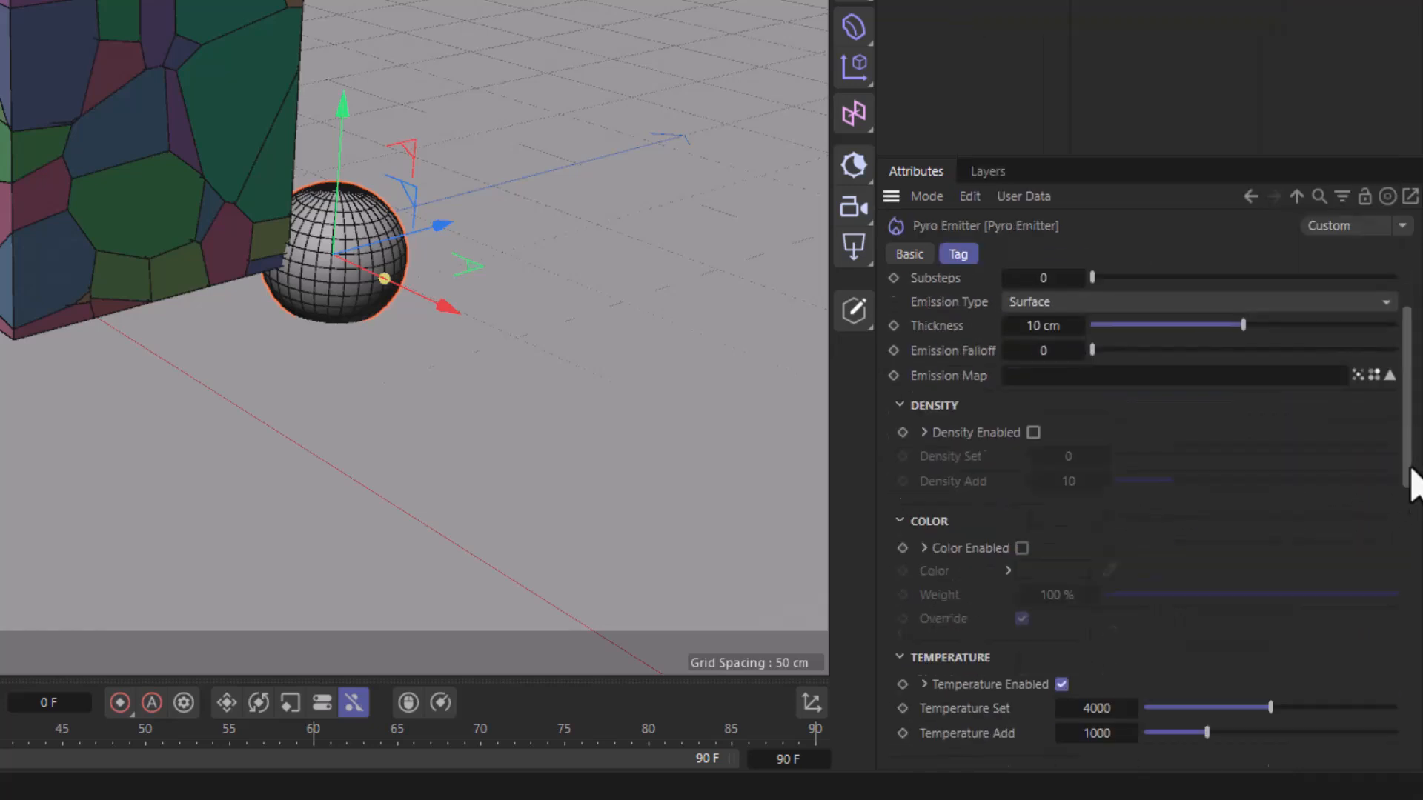
{"action": "scroll", "scroll_direction": "down", "scroll_amount": 3}
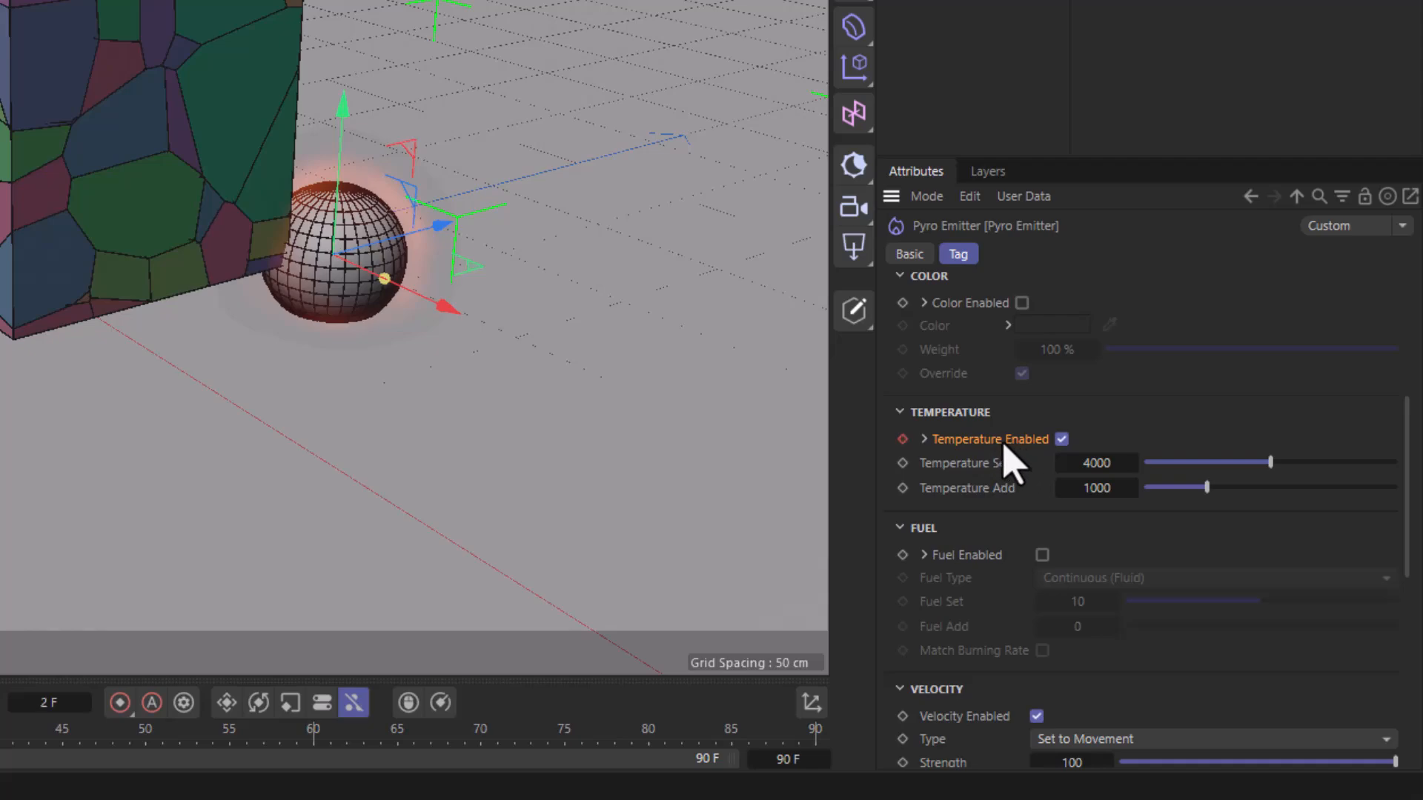
{"action": "left_click", "coordinate": [1061, 439]}
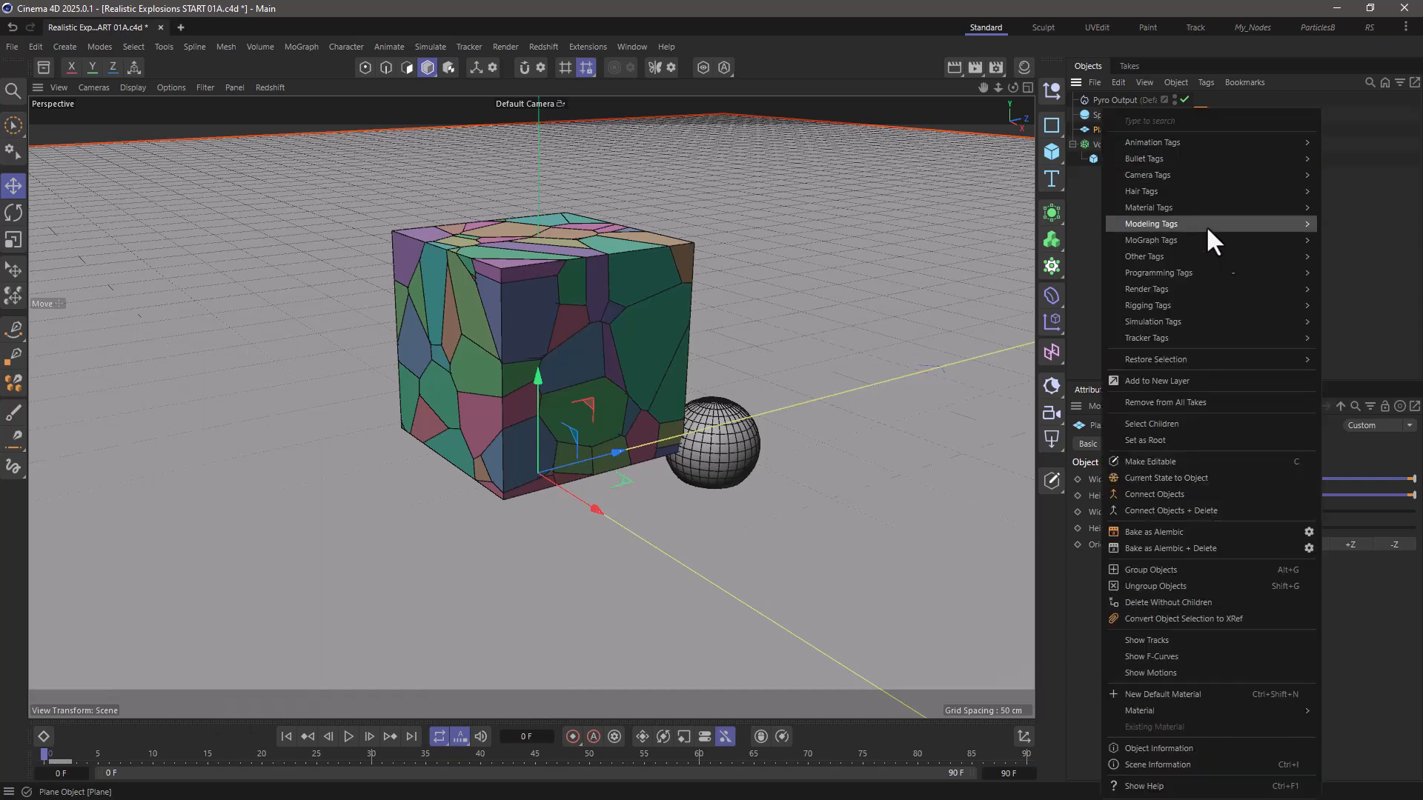
{"action": "mouse_move", "coordinate": [1171, 321]}
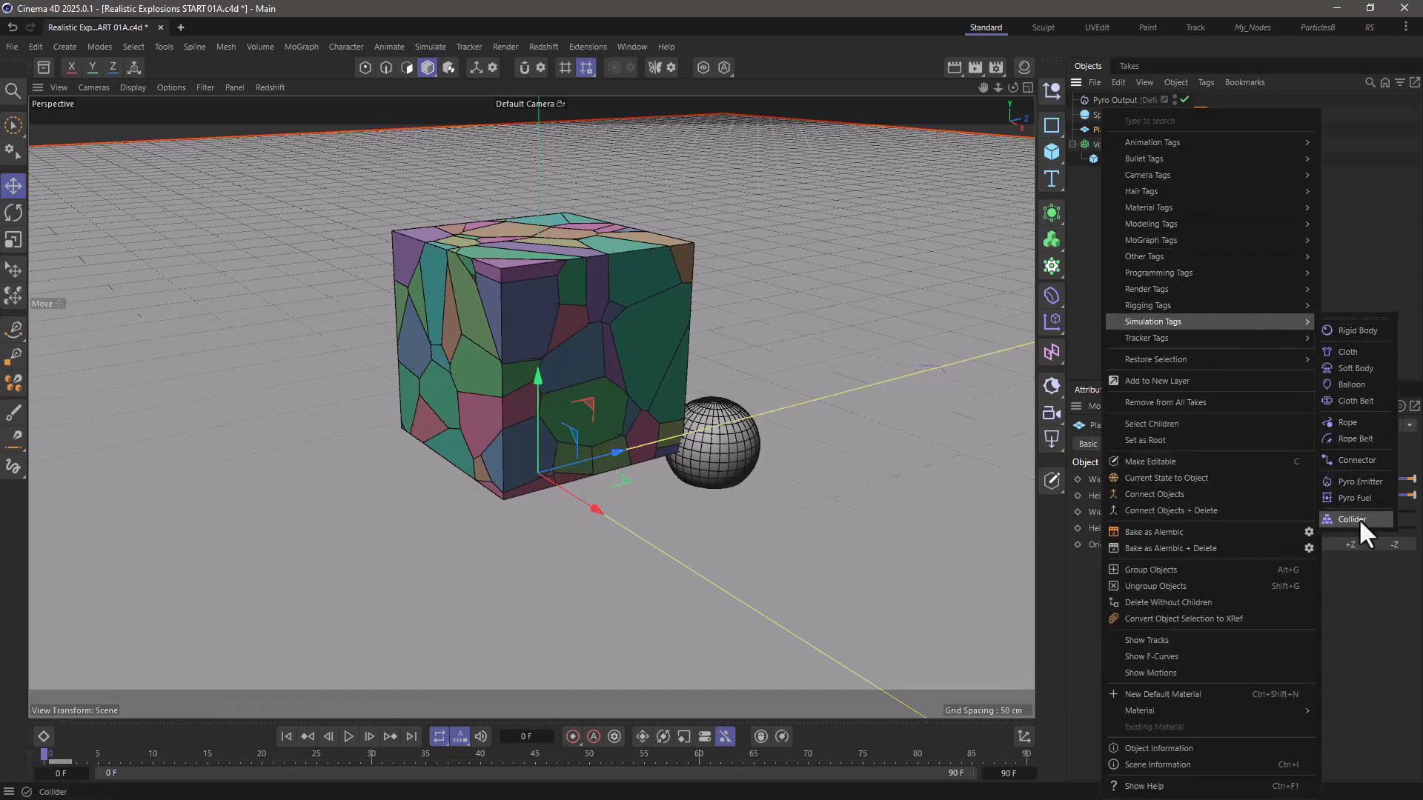
Step: Give the ground plane a Collider tag and hide the plane in the viewport
{"action": "left_click", "coordinate": [1351, 521]}
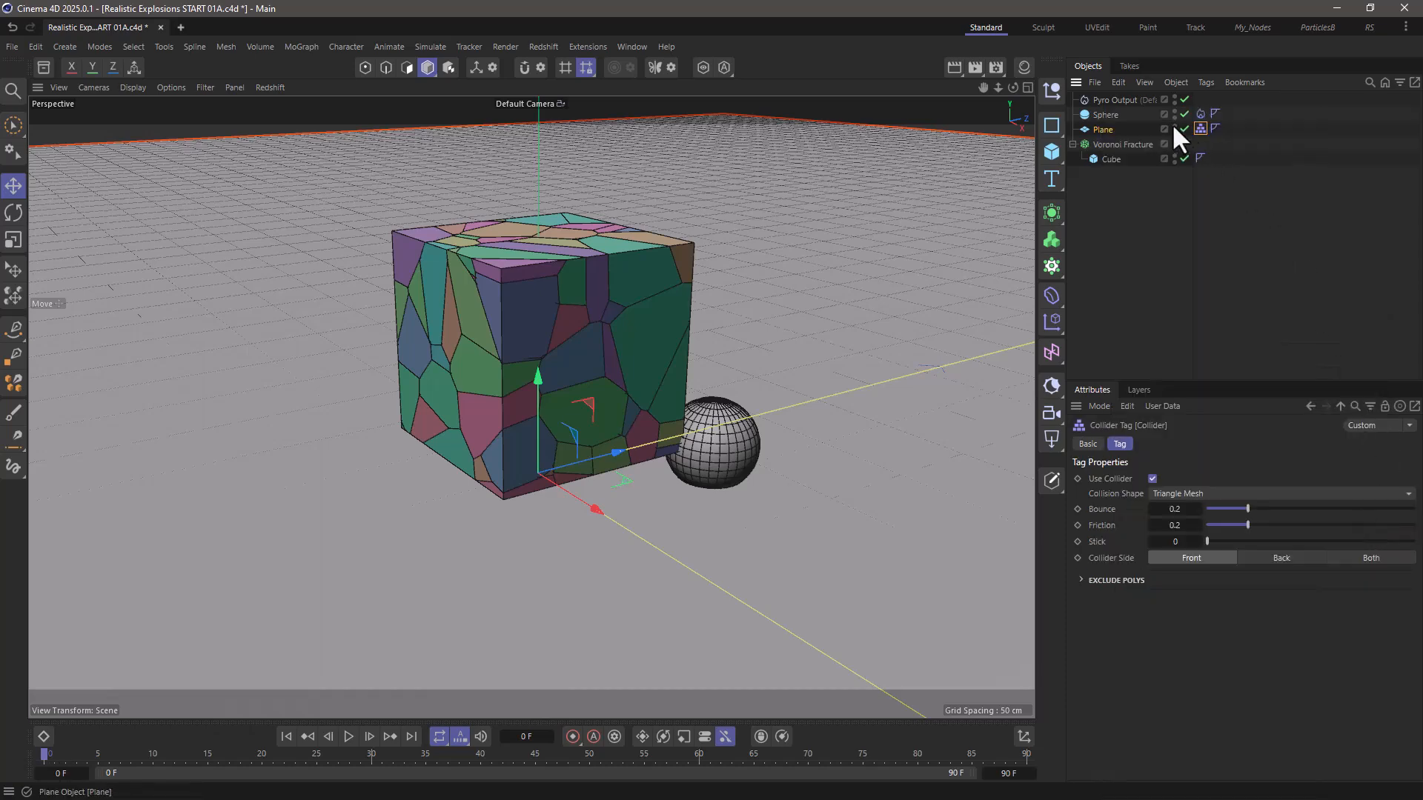
{"action": "left_click", "coordinate": [1124, 145]}
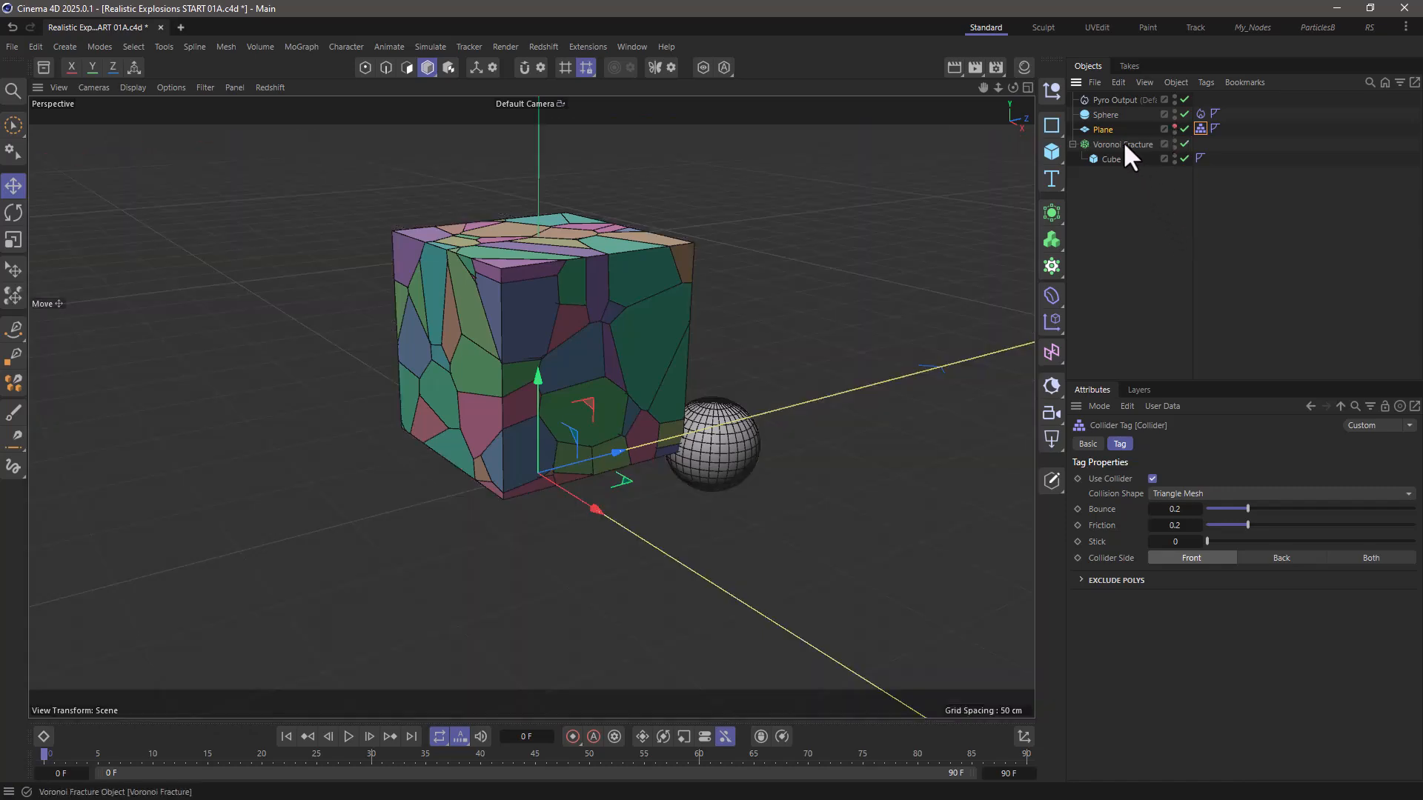
Step: Add a Pyro Fuel tag to the fractured cube with Contingent (Solid) fuel and burning rate 100
{"action": "right_click", "coordinate": [1122, 144]}
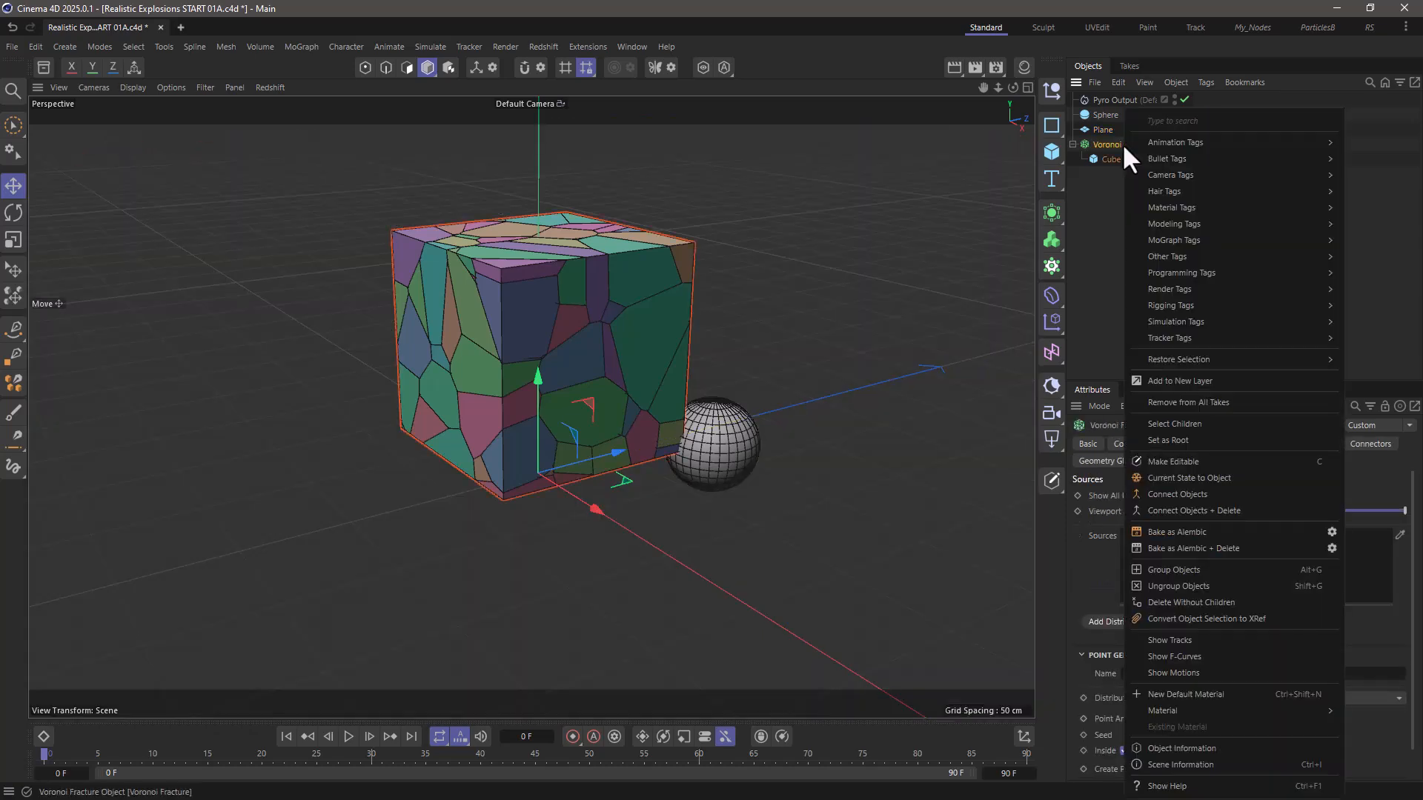
{"action": "mouse_move", "coordinate": [1176, 321]}
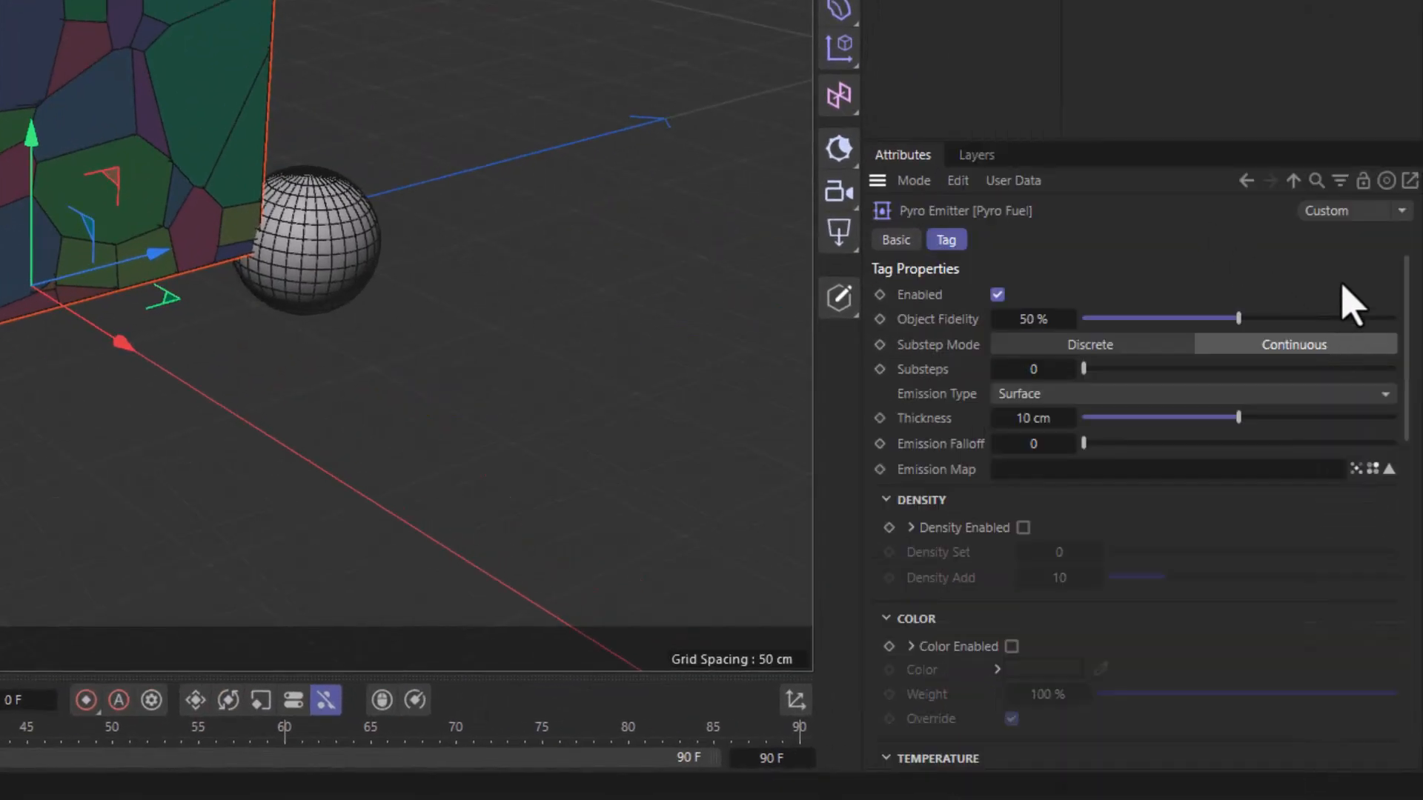
{"action": "scroll", "scroll_direction": "down", "scroll_amount": 3}
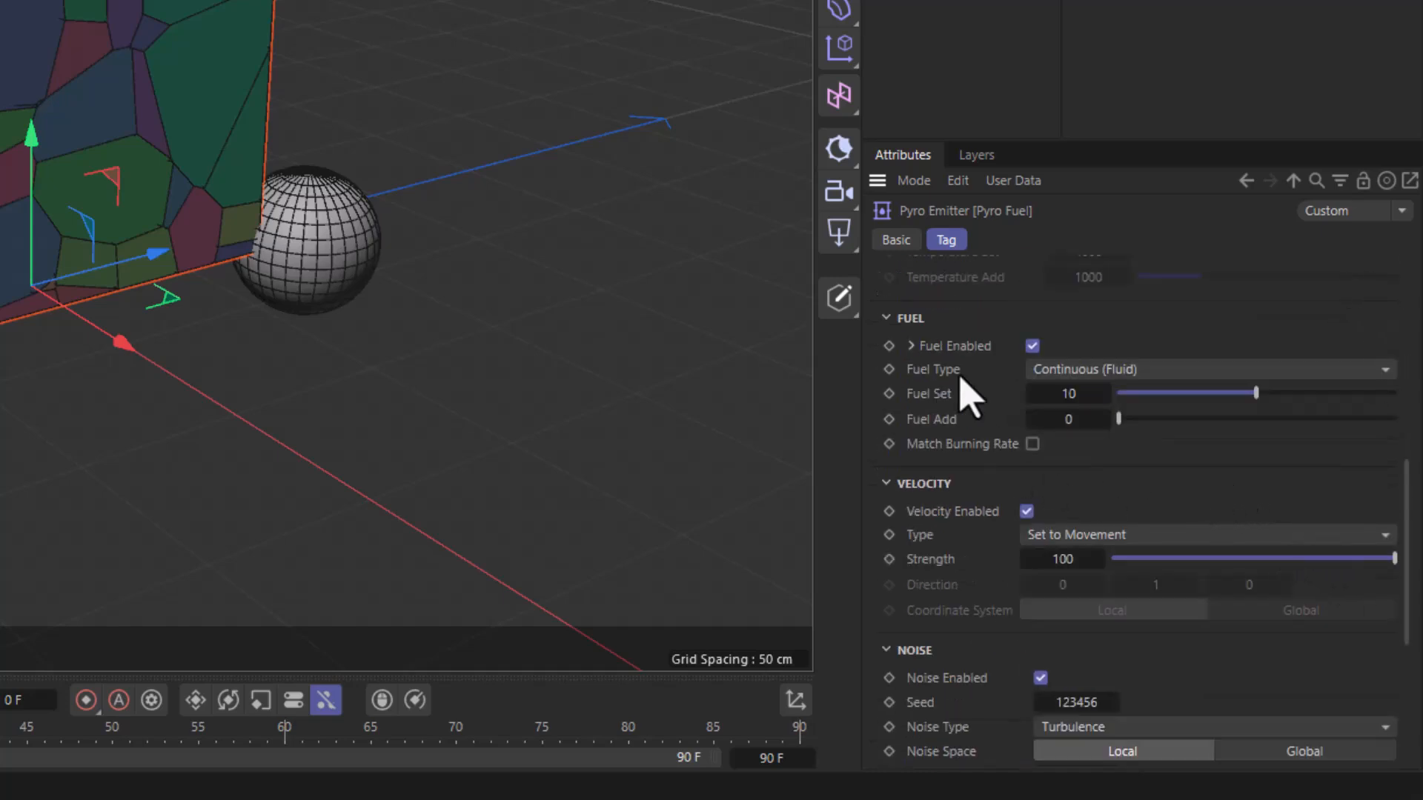
{"action": "mouse_move", "coordinate": [979, 396]}
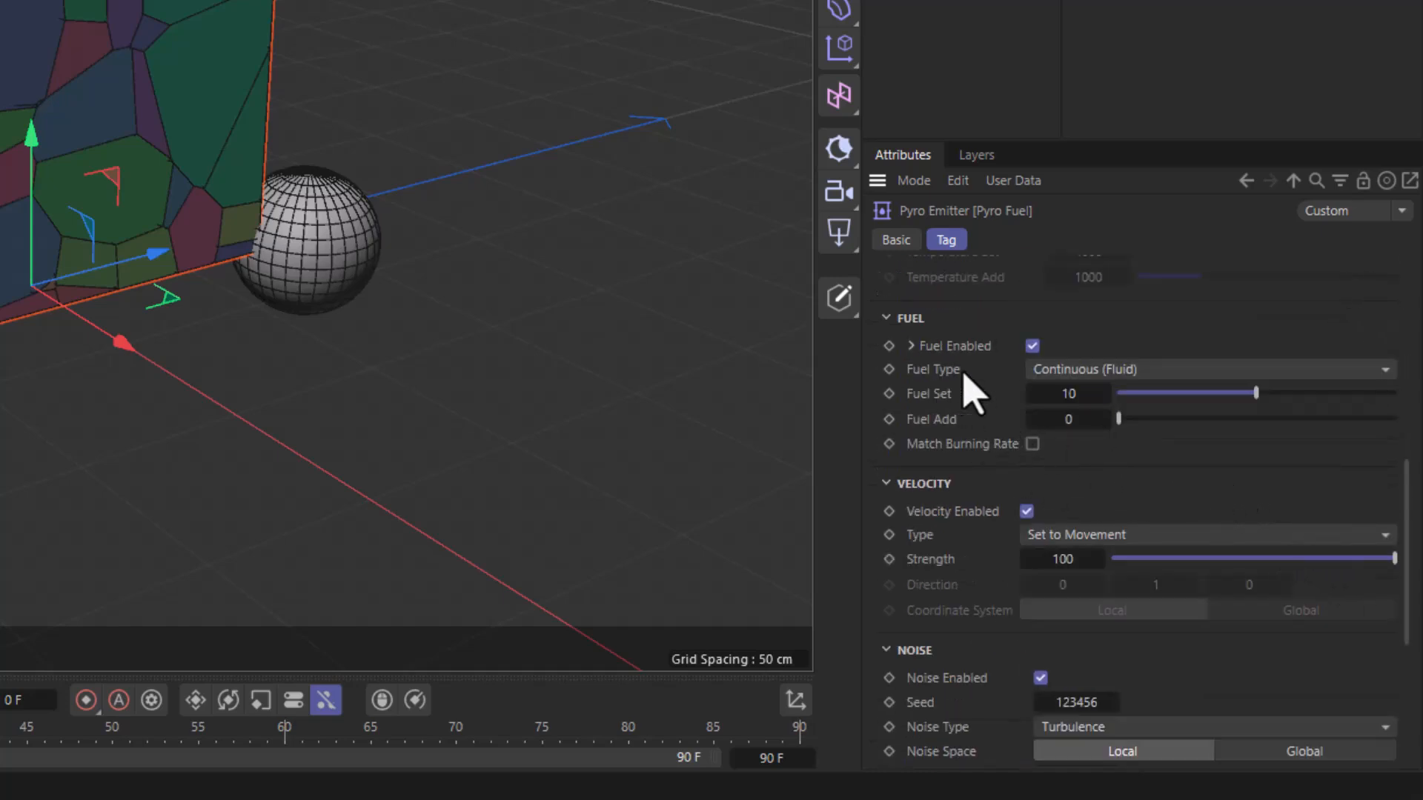
{"action": "left_click", "coordinate": [1207, 369]}
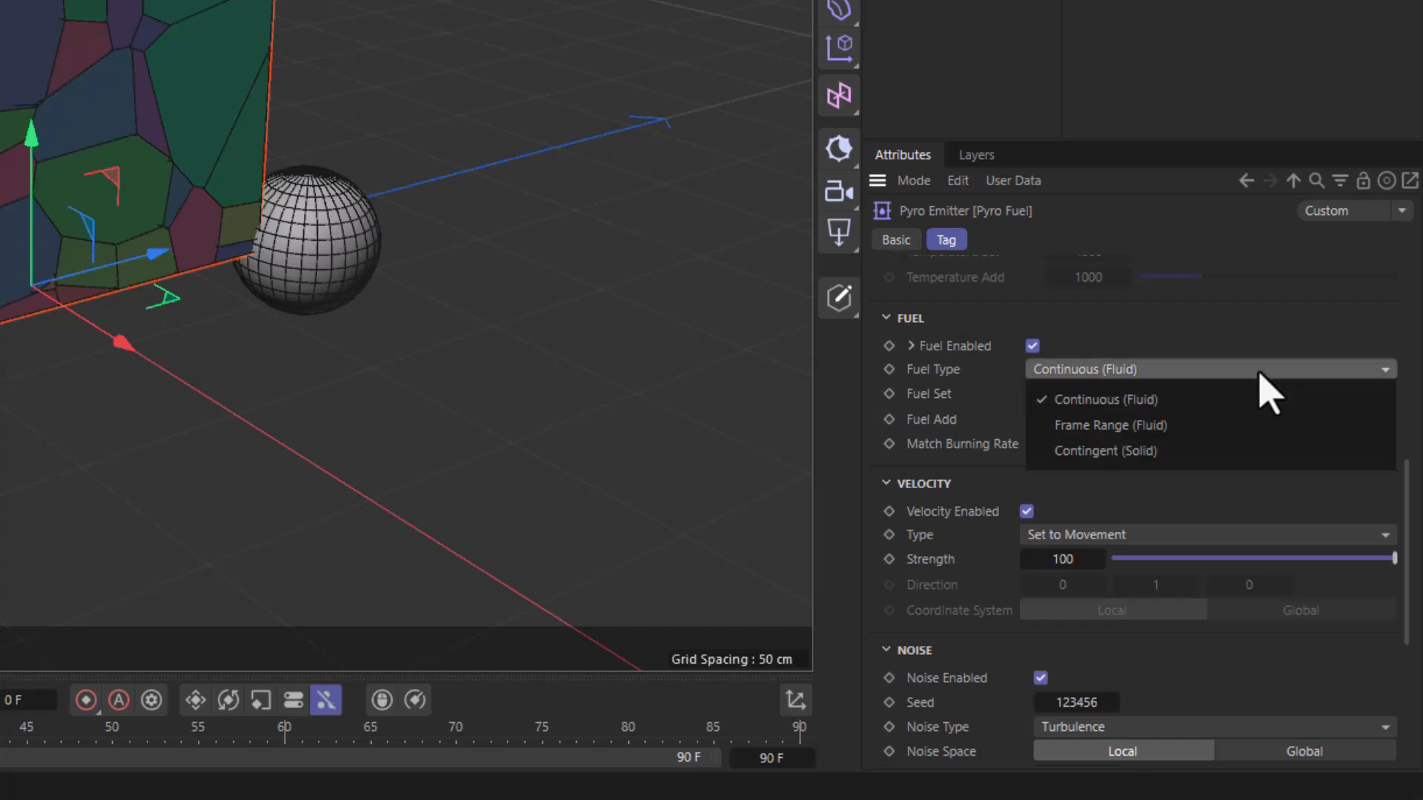
{"action": "left_click", "coordinate": [1105, 450]}
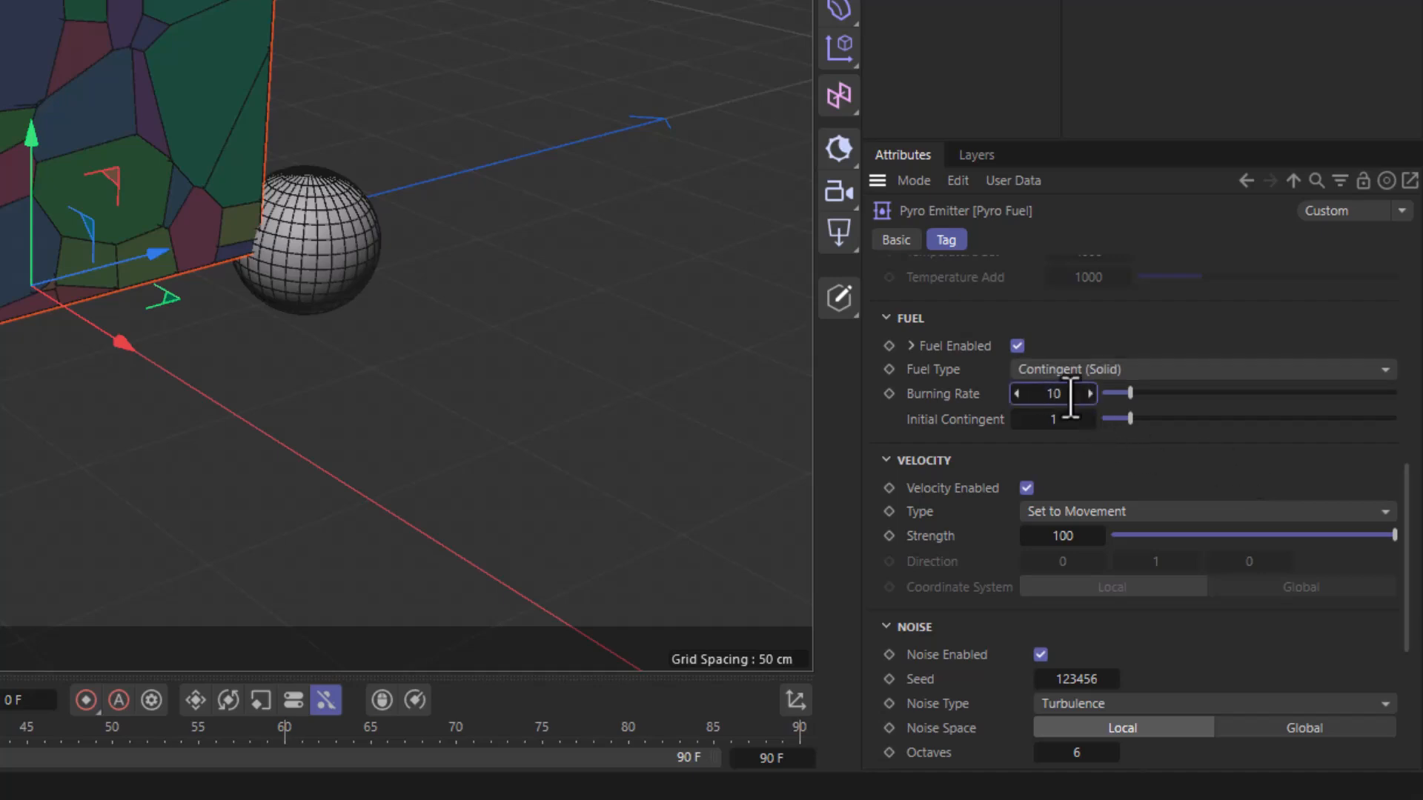
{"action": "left_click_drag", "start_coordinate": [1134, 392], "coordinate": [1389, 392]}
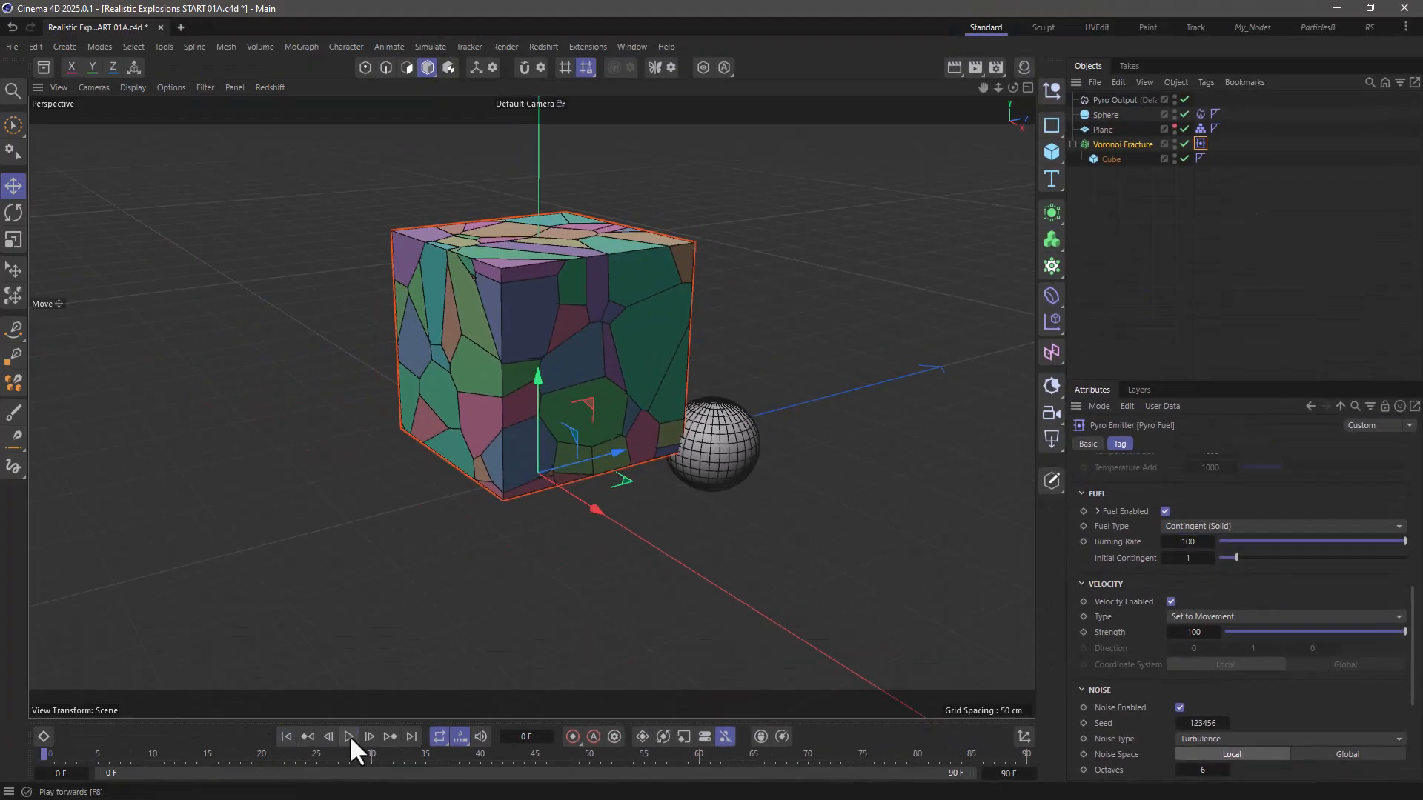
{"action": "left_click", "coordinate": [350, 736]}
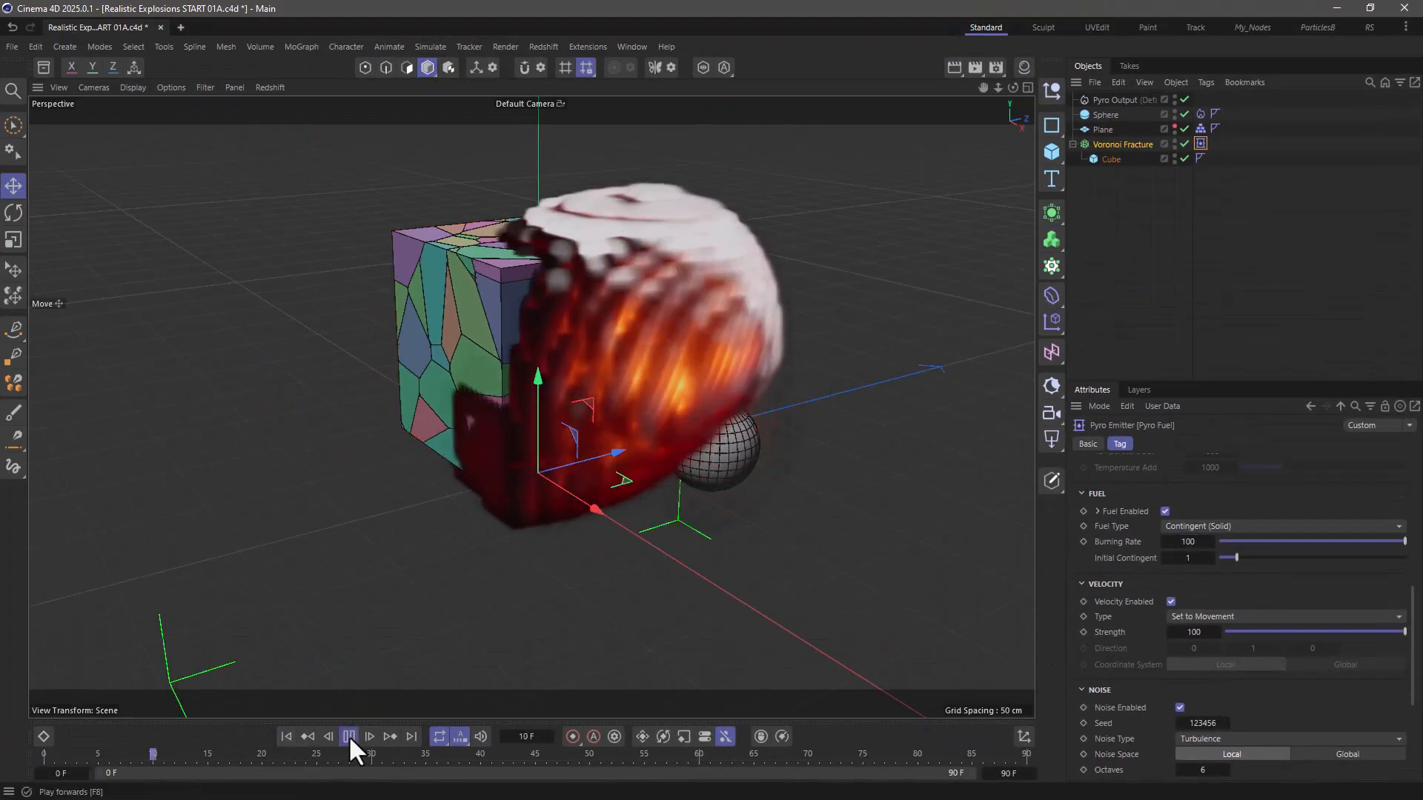
{"action": "left_click", "coordinate": [350, 735]}
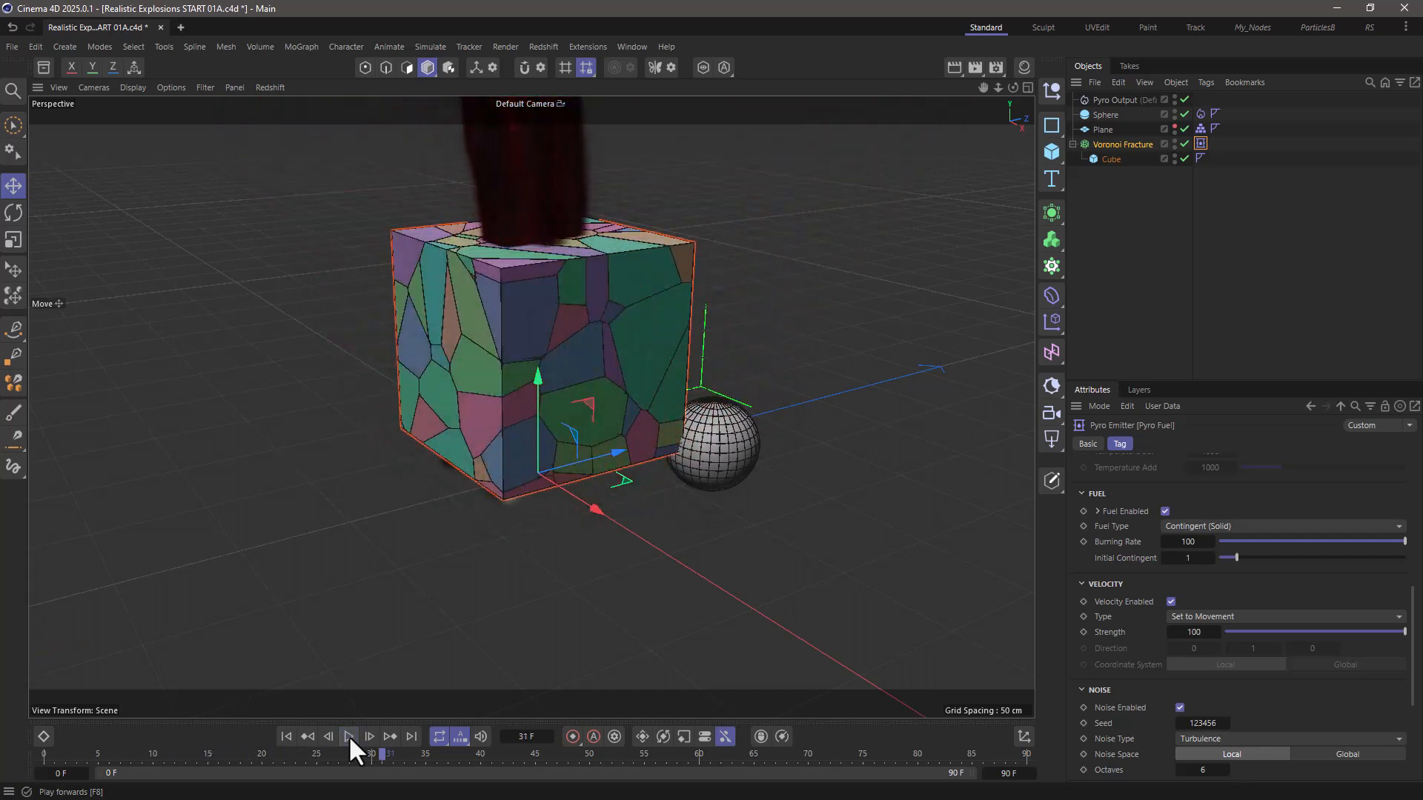
{"action": "mouse_move", "coordinate": [632, 359]}
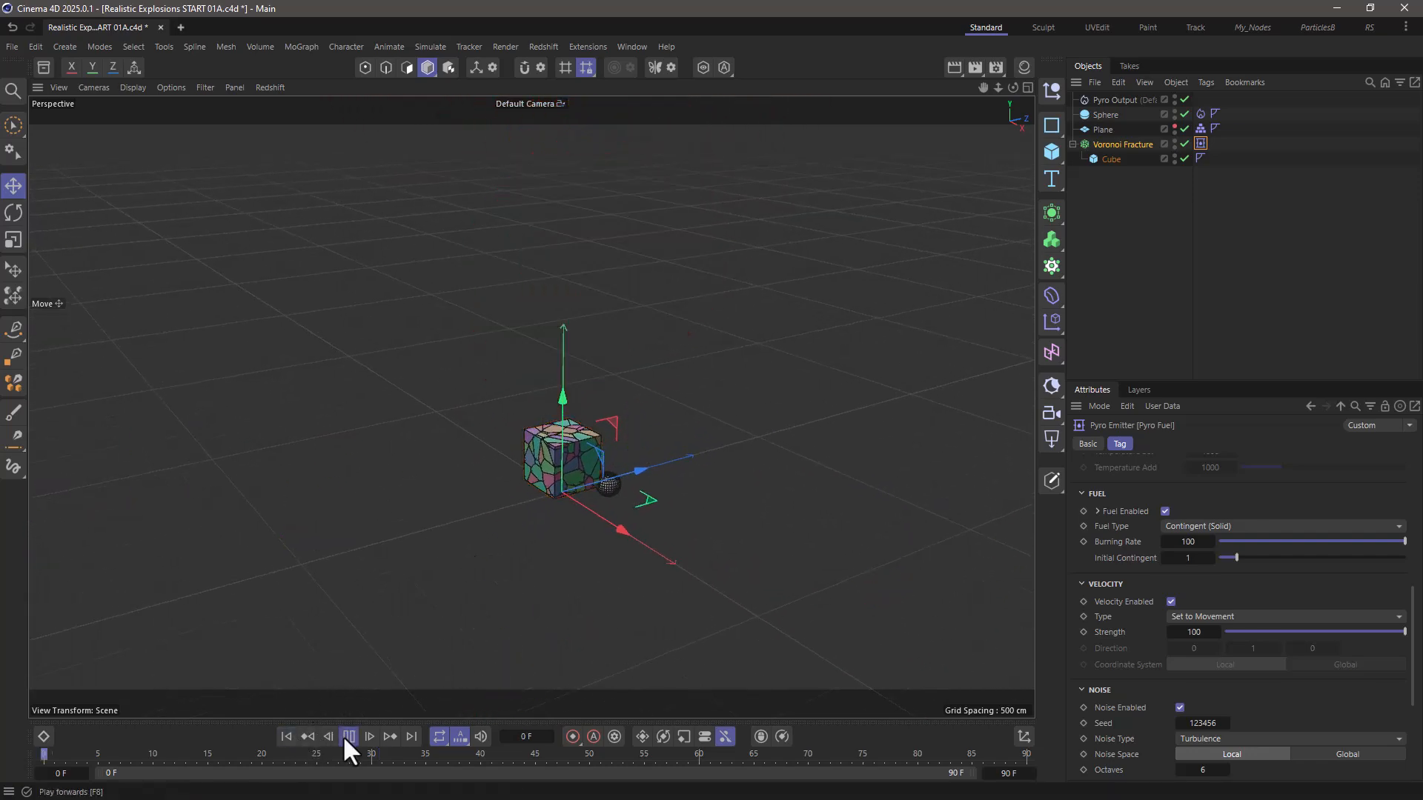
{"action": "left_click", "coordinate": [368, 735]}
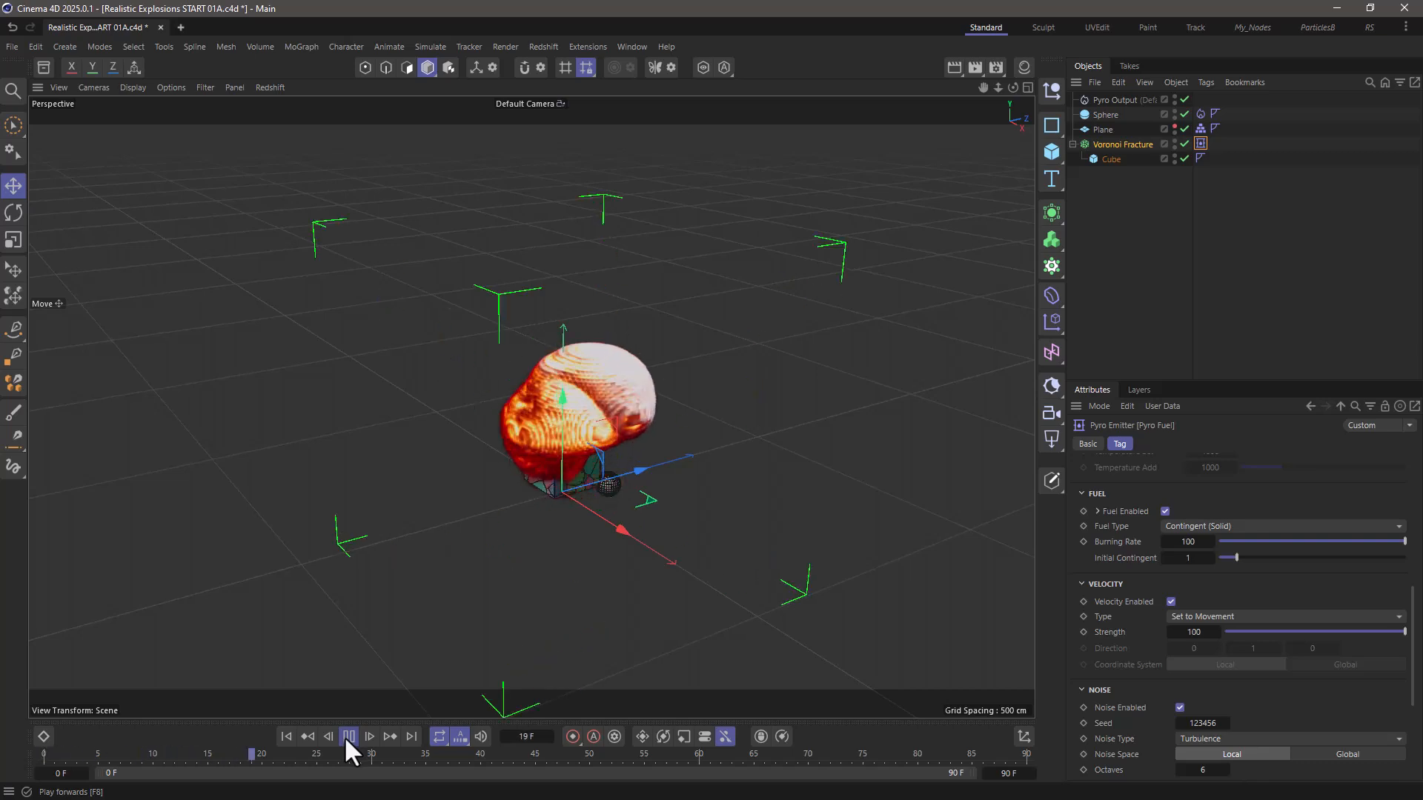
{"action": "left_click", "coordinate": [350, 737]}
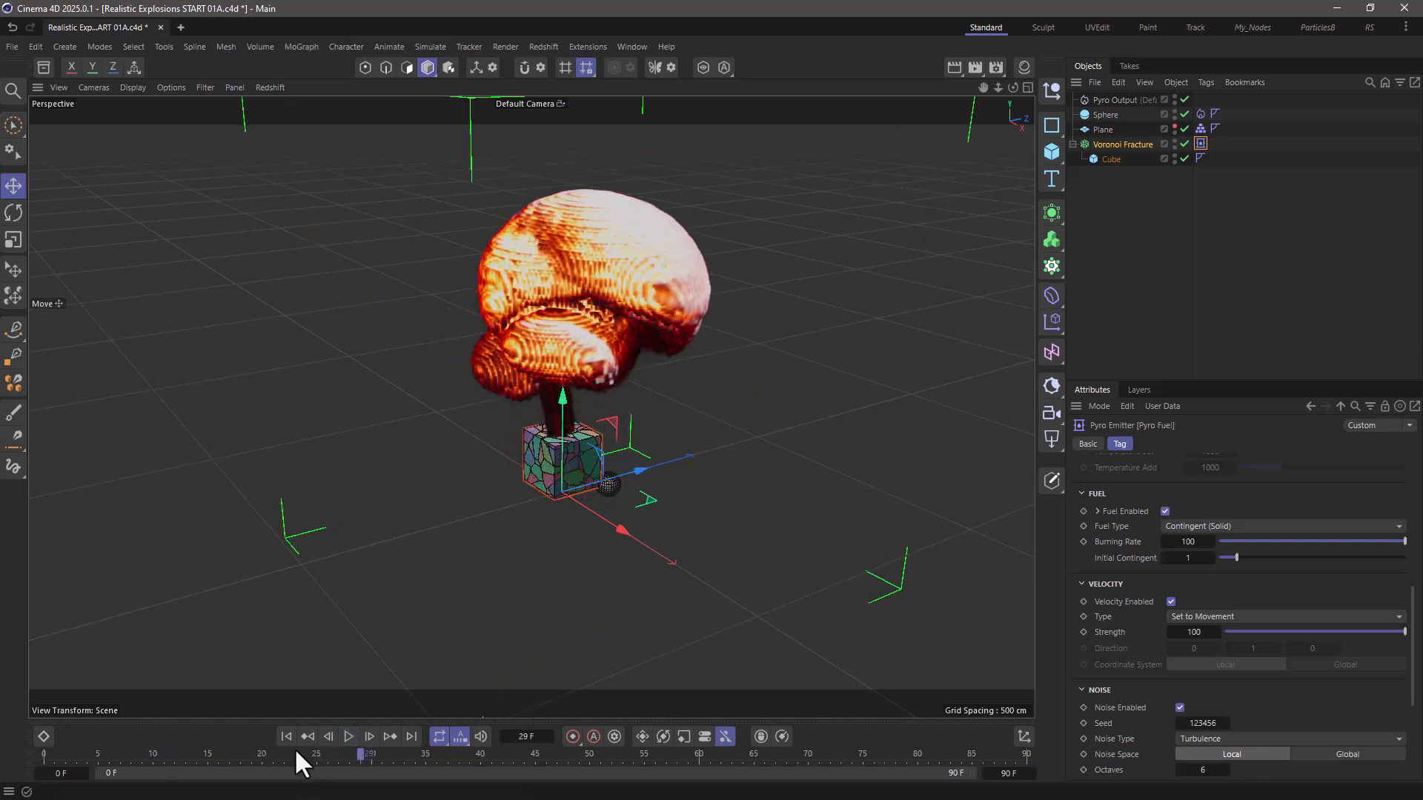
{"action": "left_click", "coordinate": [287, 737]}
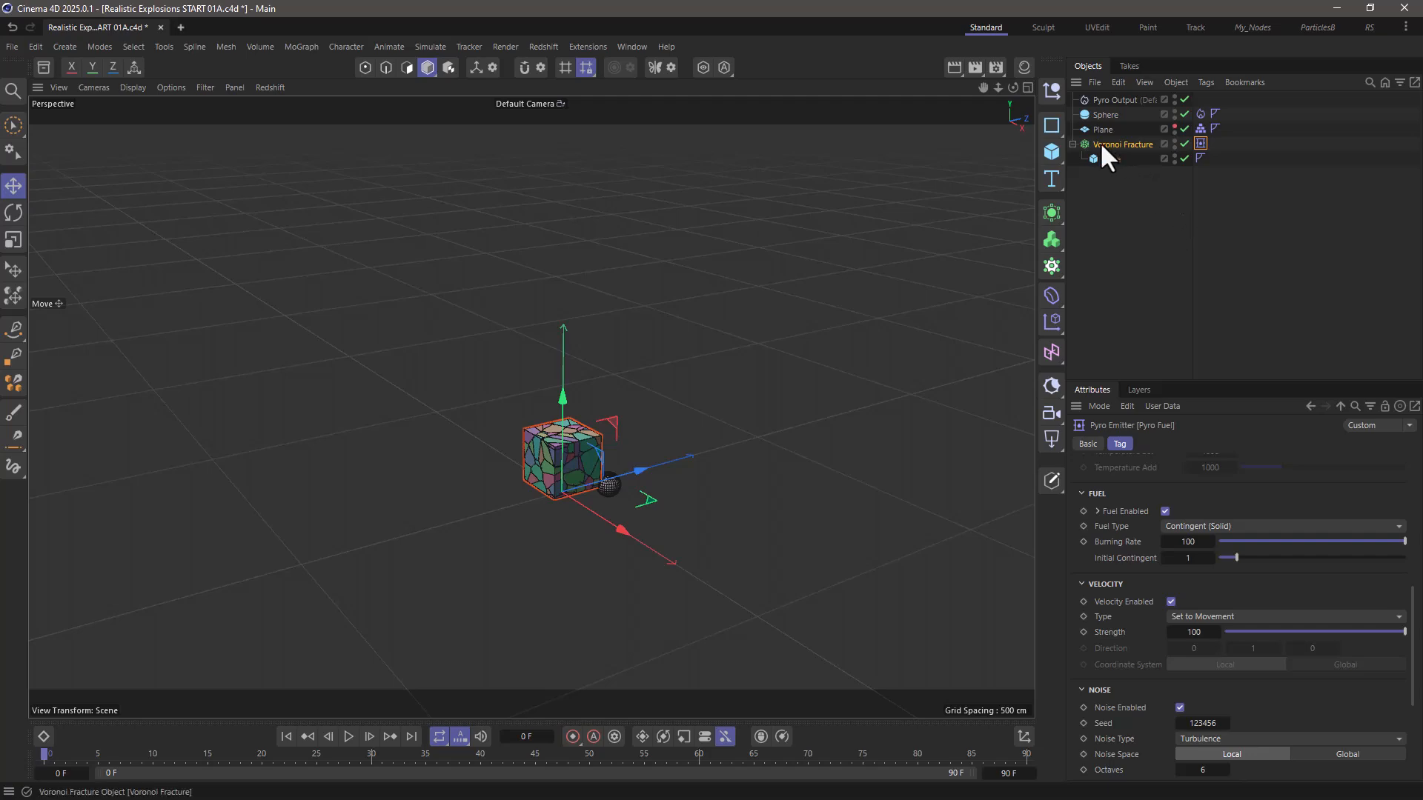
Step: Attach a Rigid Body simulation tag to the Voronoi Fracture object
{"action": "right_click", "coordinate": [1123, 144]}
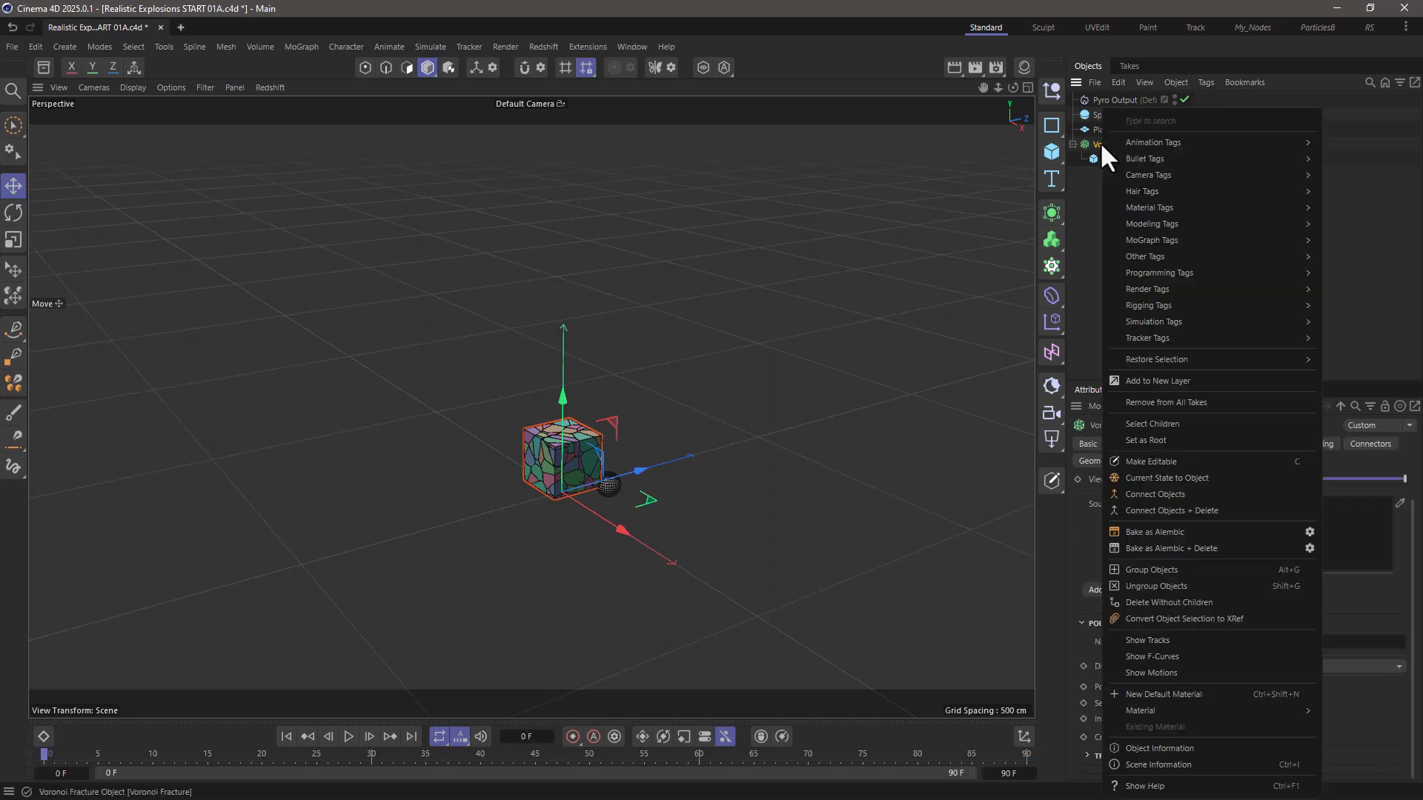
{"action": "mouse_move", "coordinate": [1153, 322]}
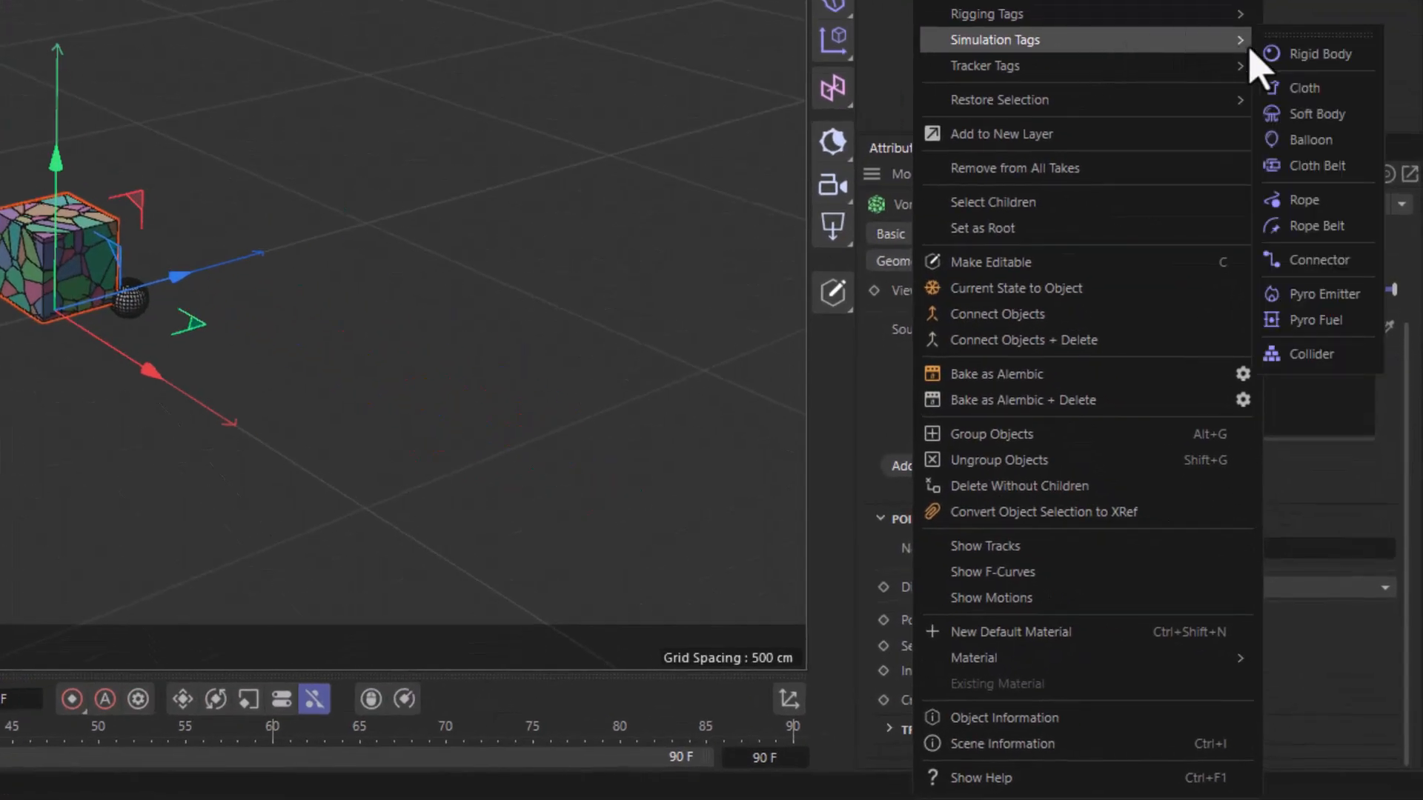
{"action": "left_click", "coordinate": [1310, 54]}
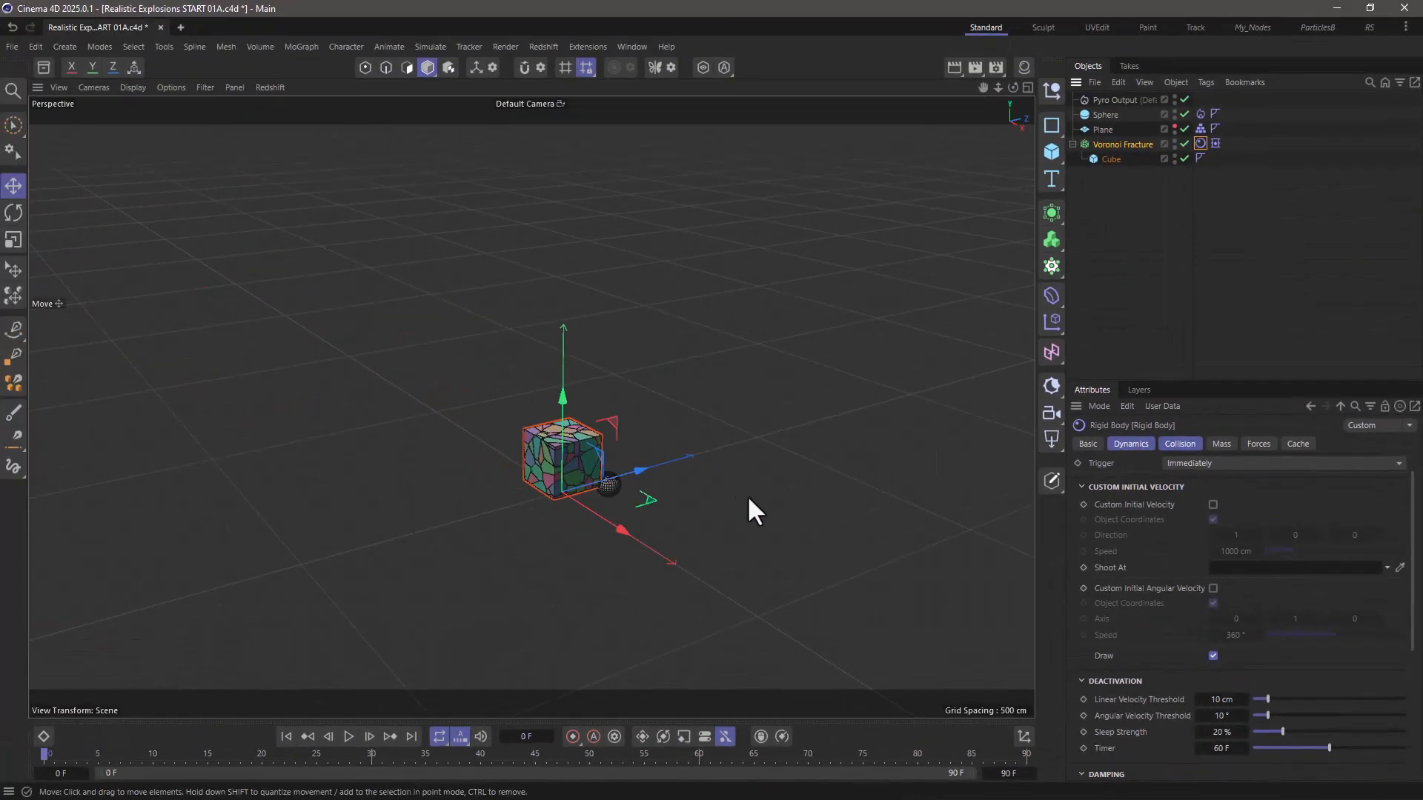
Step: Play the simulation to watch the cube burst into fragments, then rewind to frame 0
{"action": "left_click", "coordinate": [351, 737]}
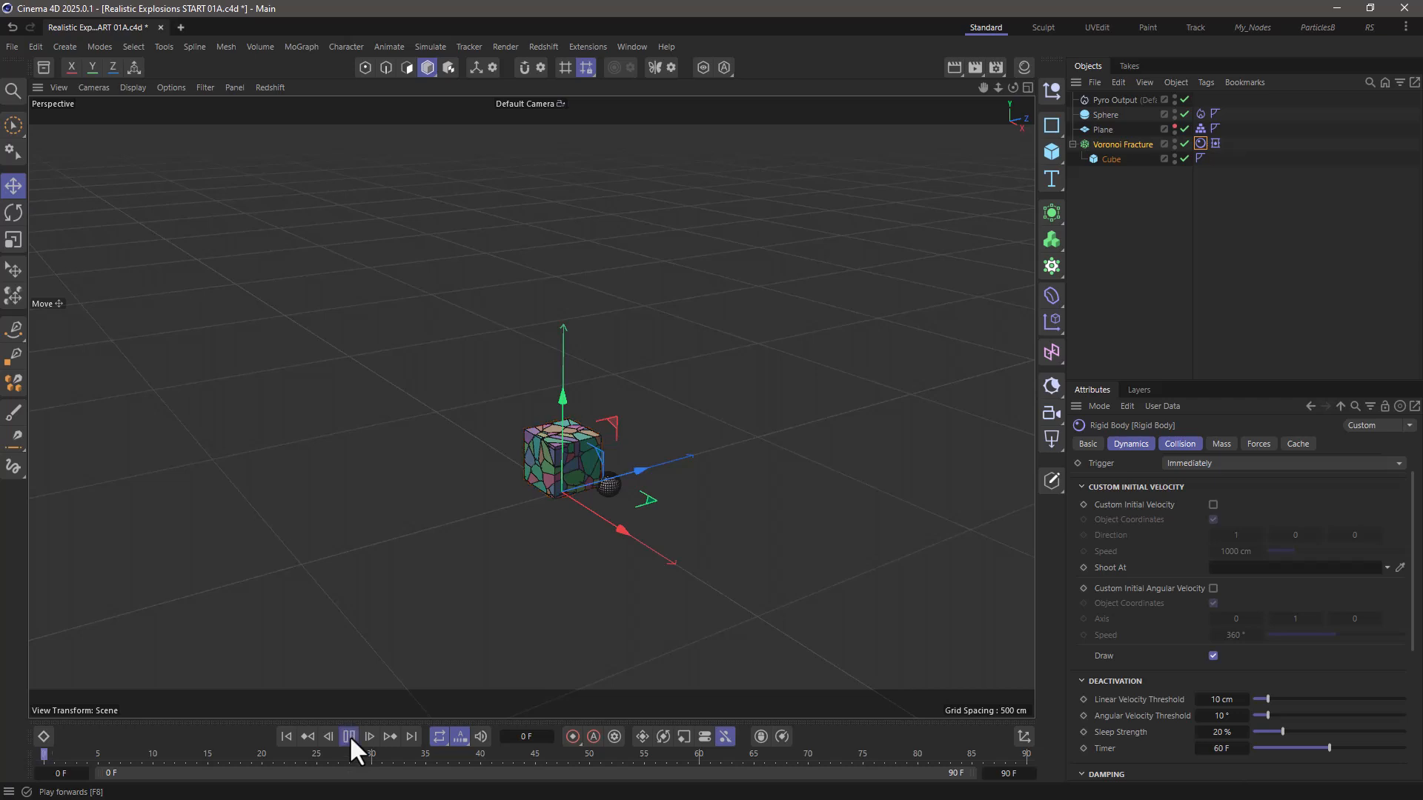
{"action": "left_click", "coordinate": [350, 736]}
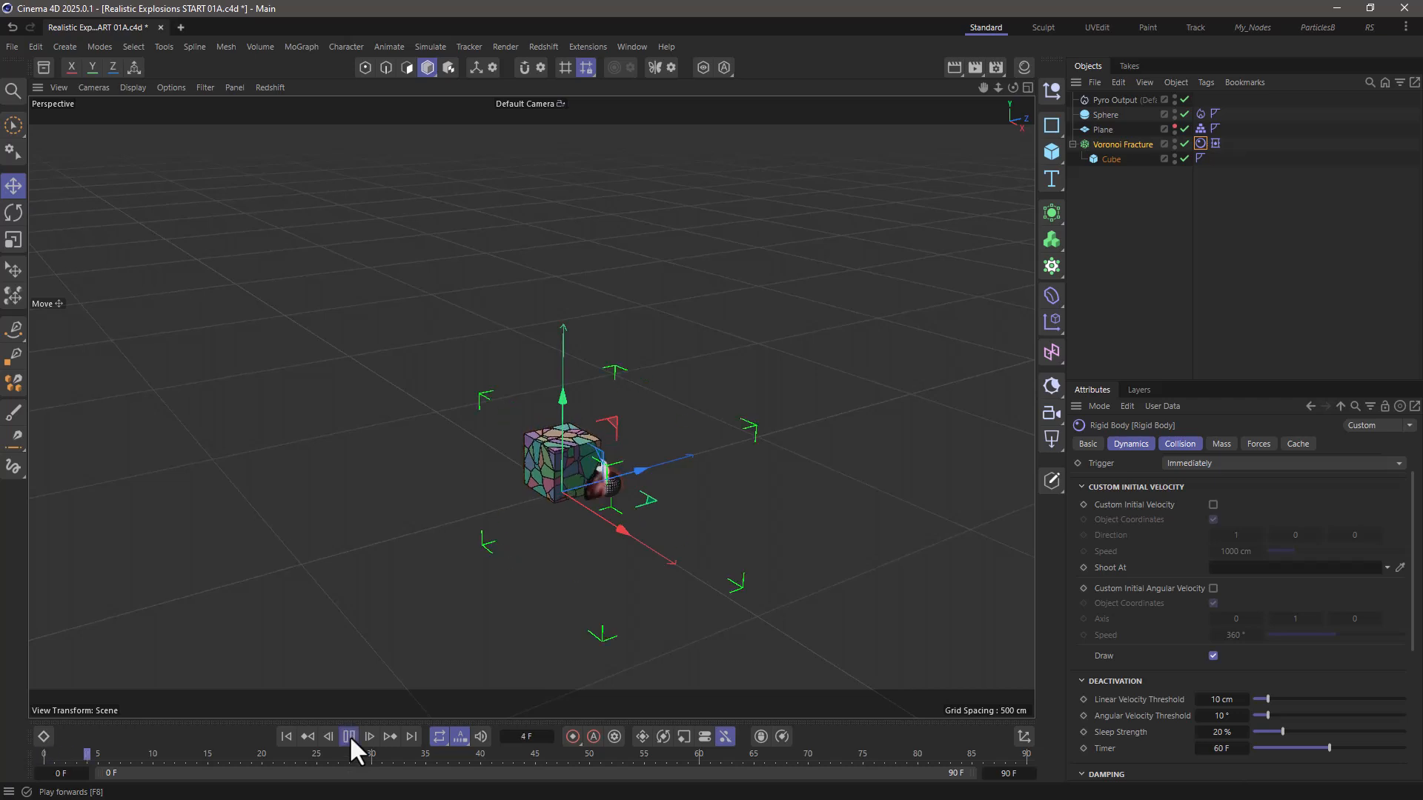
{"action": "left_click", "coordinate": [350, 735]}
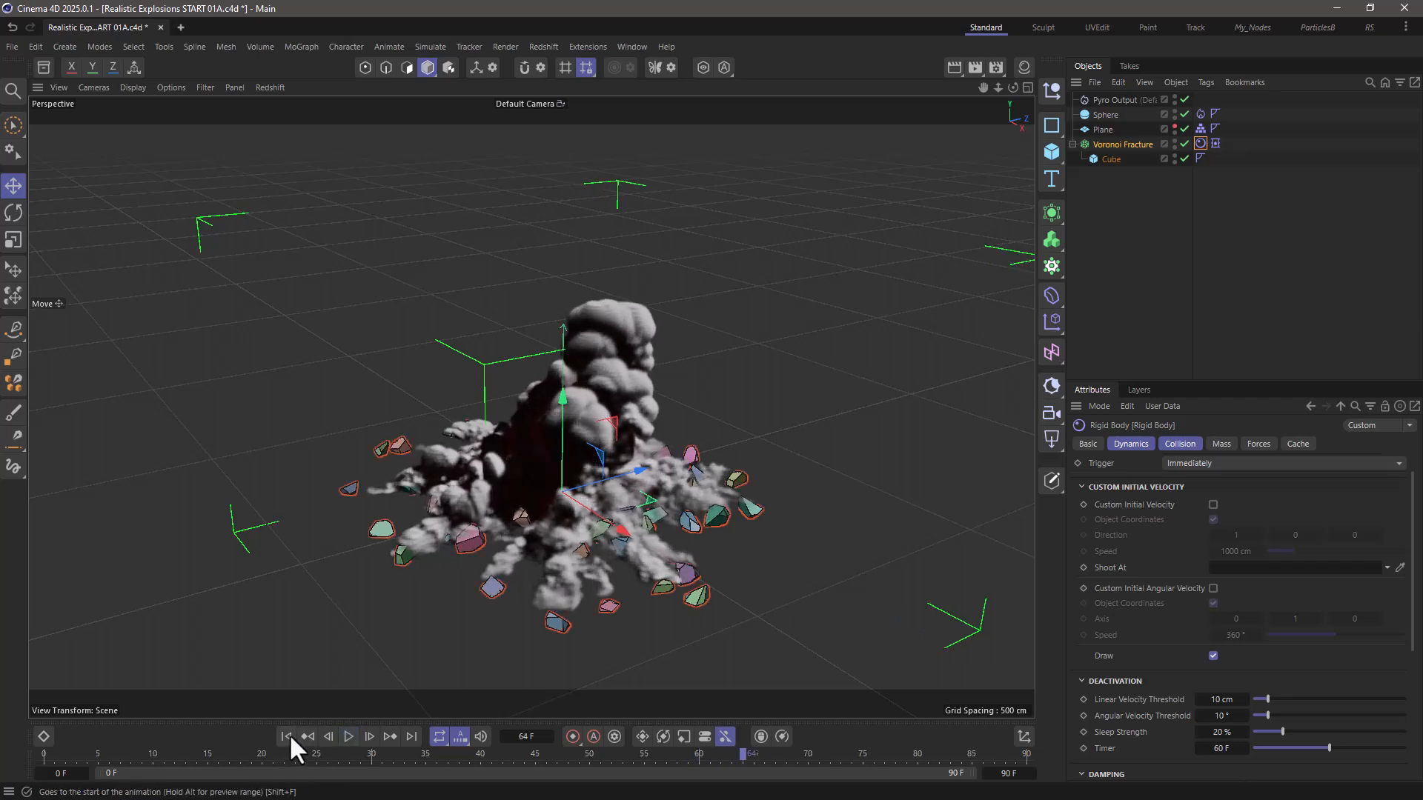
{"action": "left_click", "coordinate": [284, 755]}
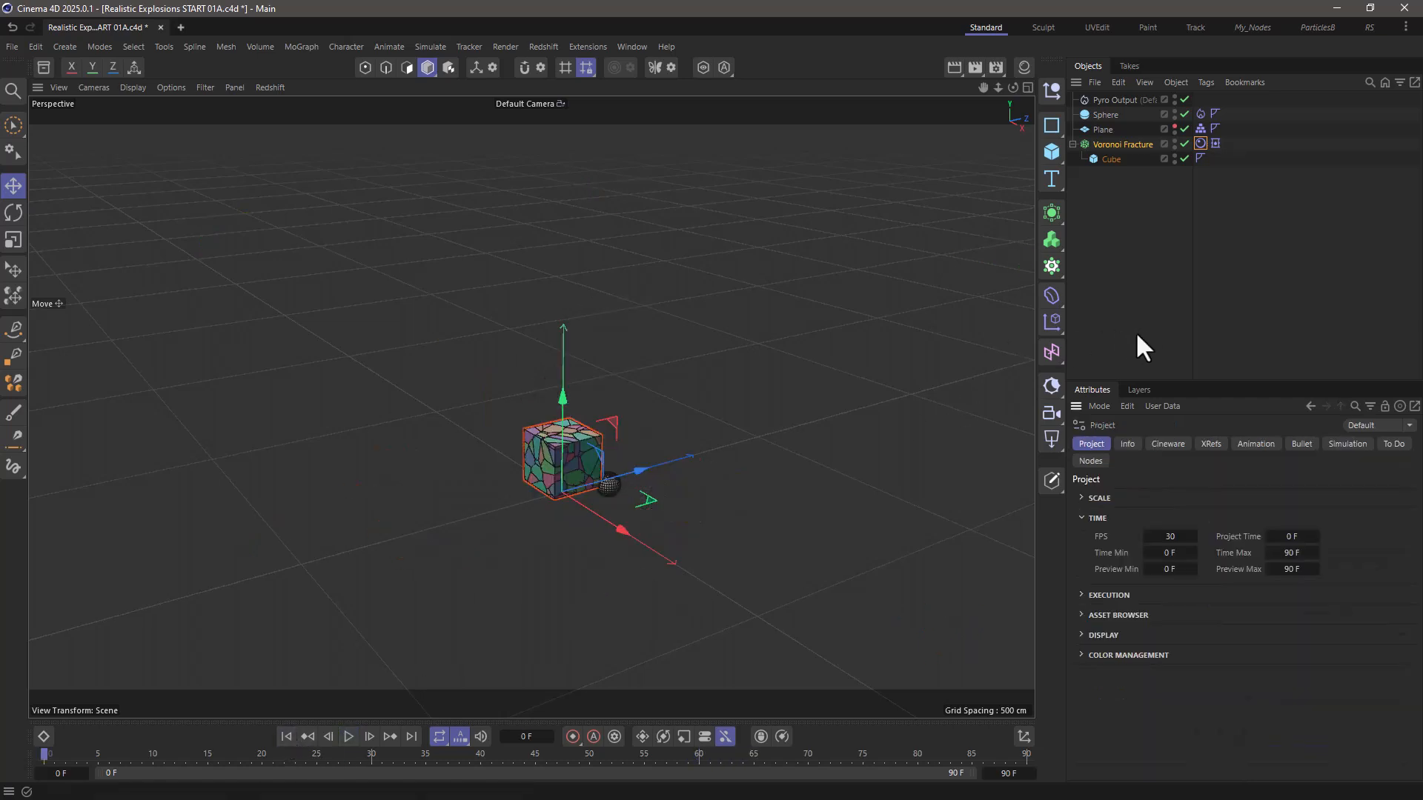
Step: In the project's Pyro simulation settings enter a Fluid Force Factor of 0.001
{"action": "left_click", "coordinate": [1346, 445]}
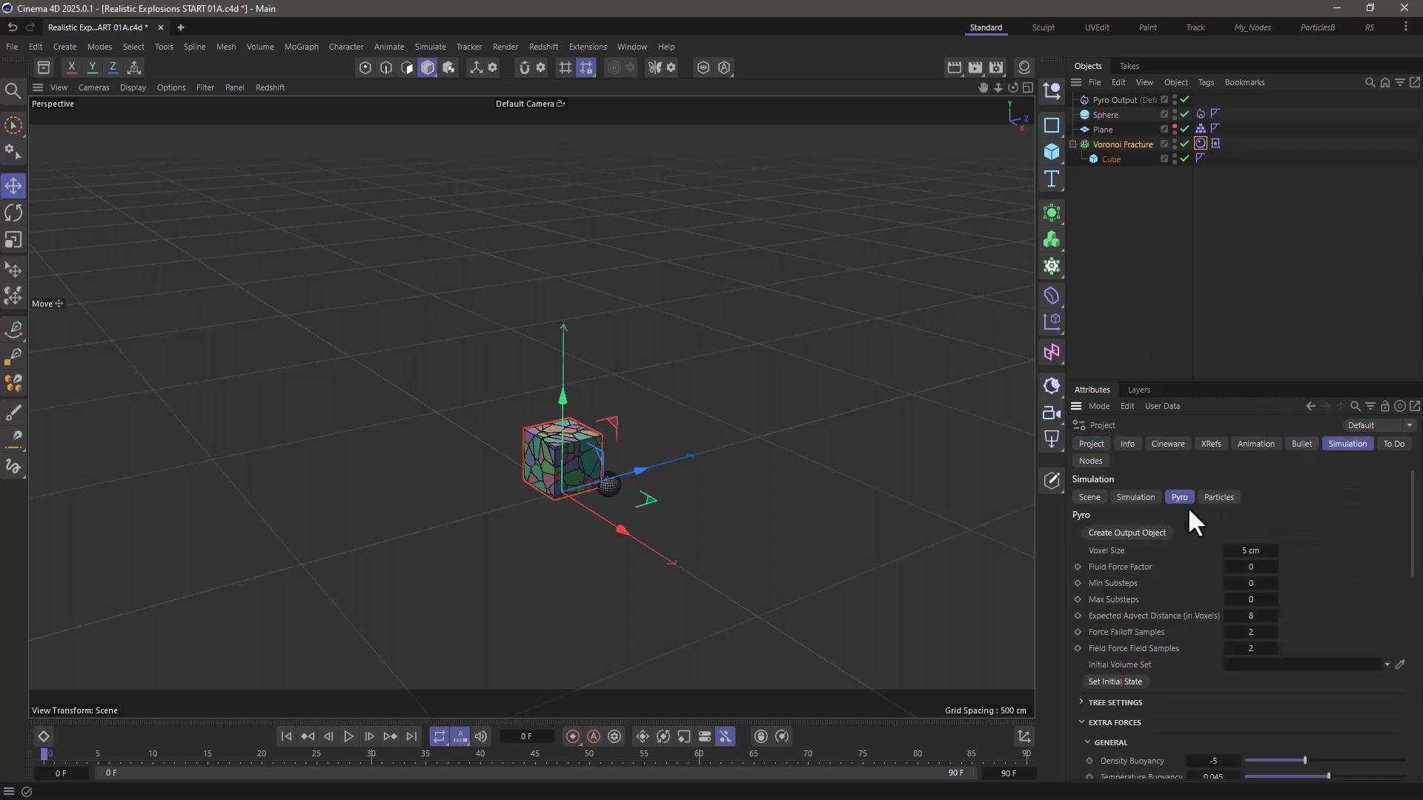
{"action": "mouse_move", "coordinate": [1313, 433]}
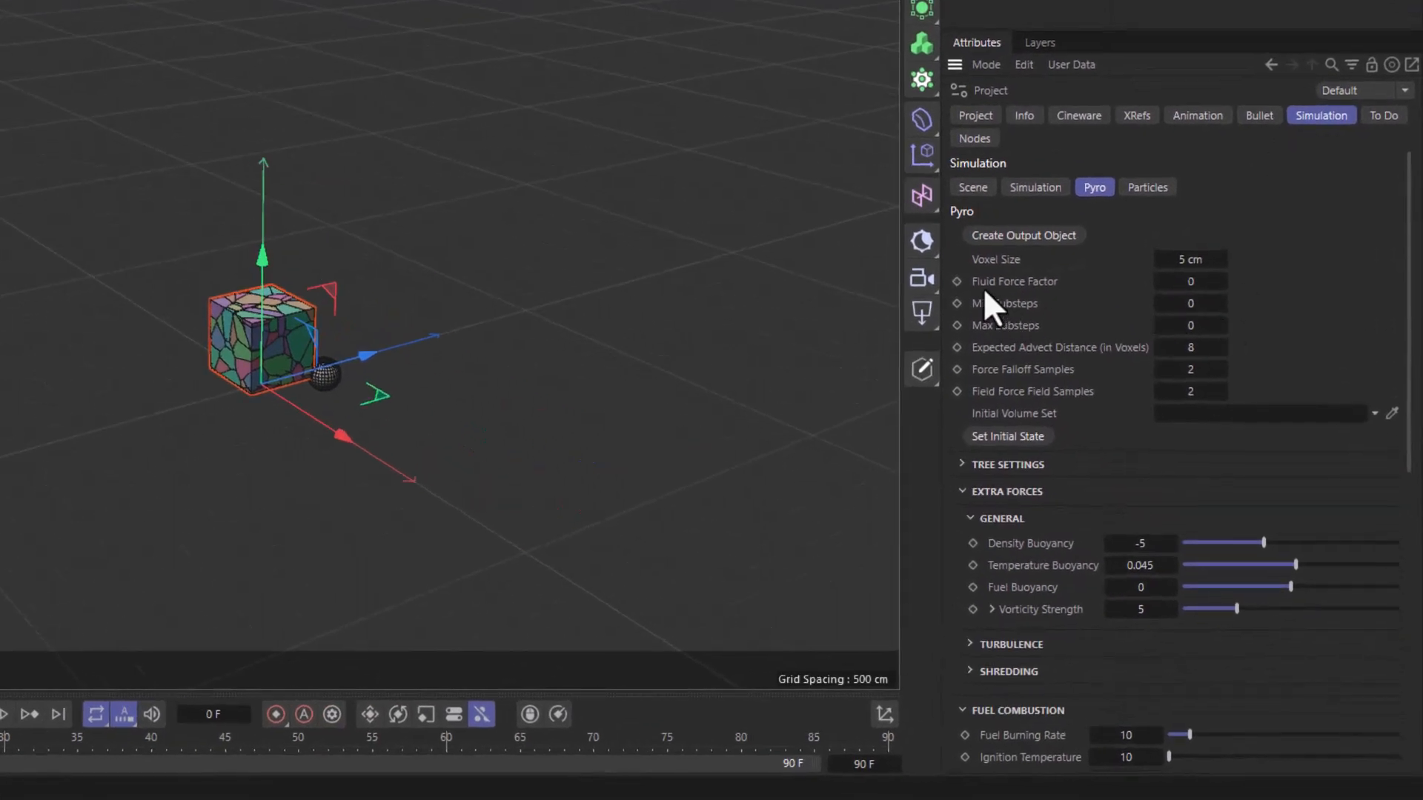
{"action": "mouse_move", "coordinate": [1097, 310]}
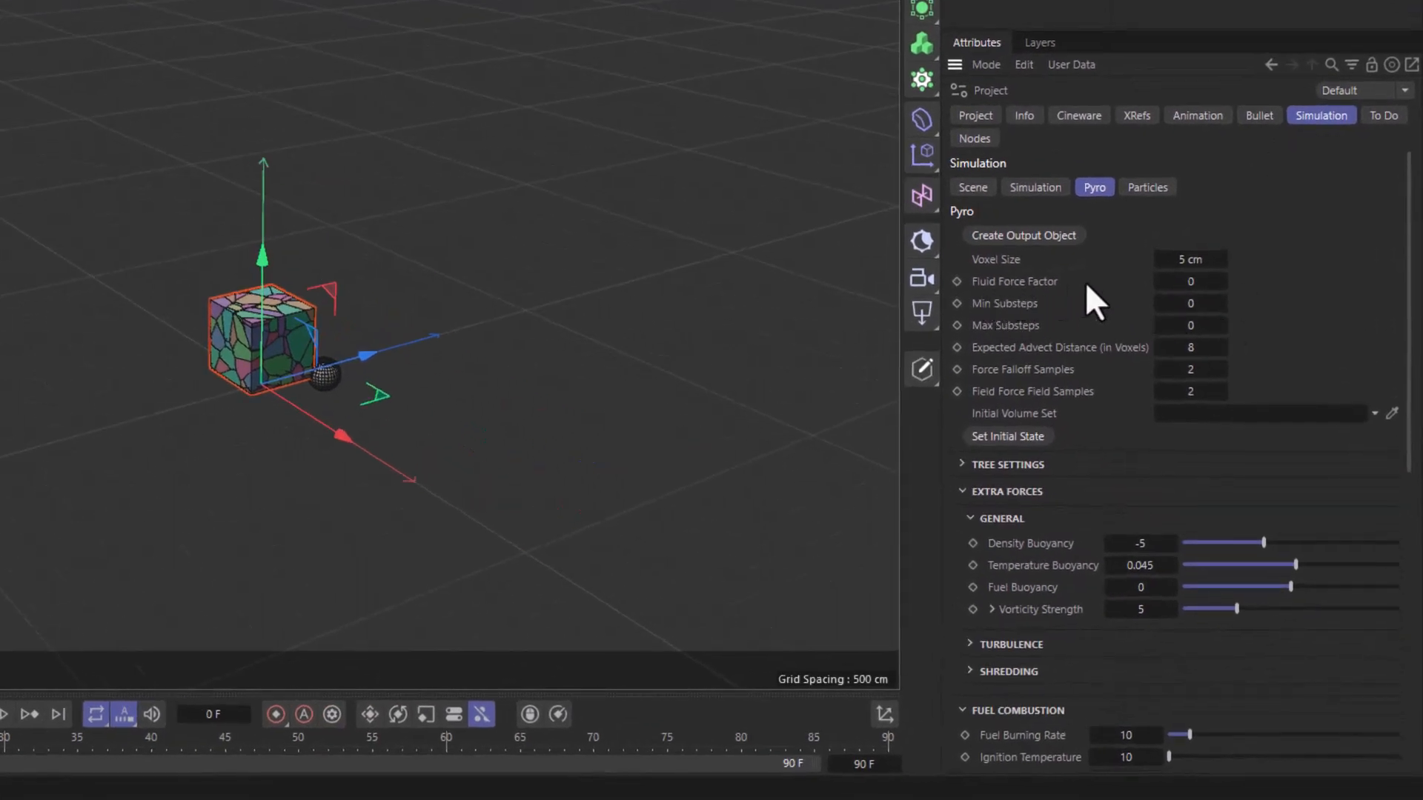
{"action": "left_click", "coordinate": [1190, 282]}
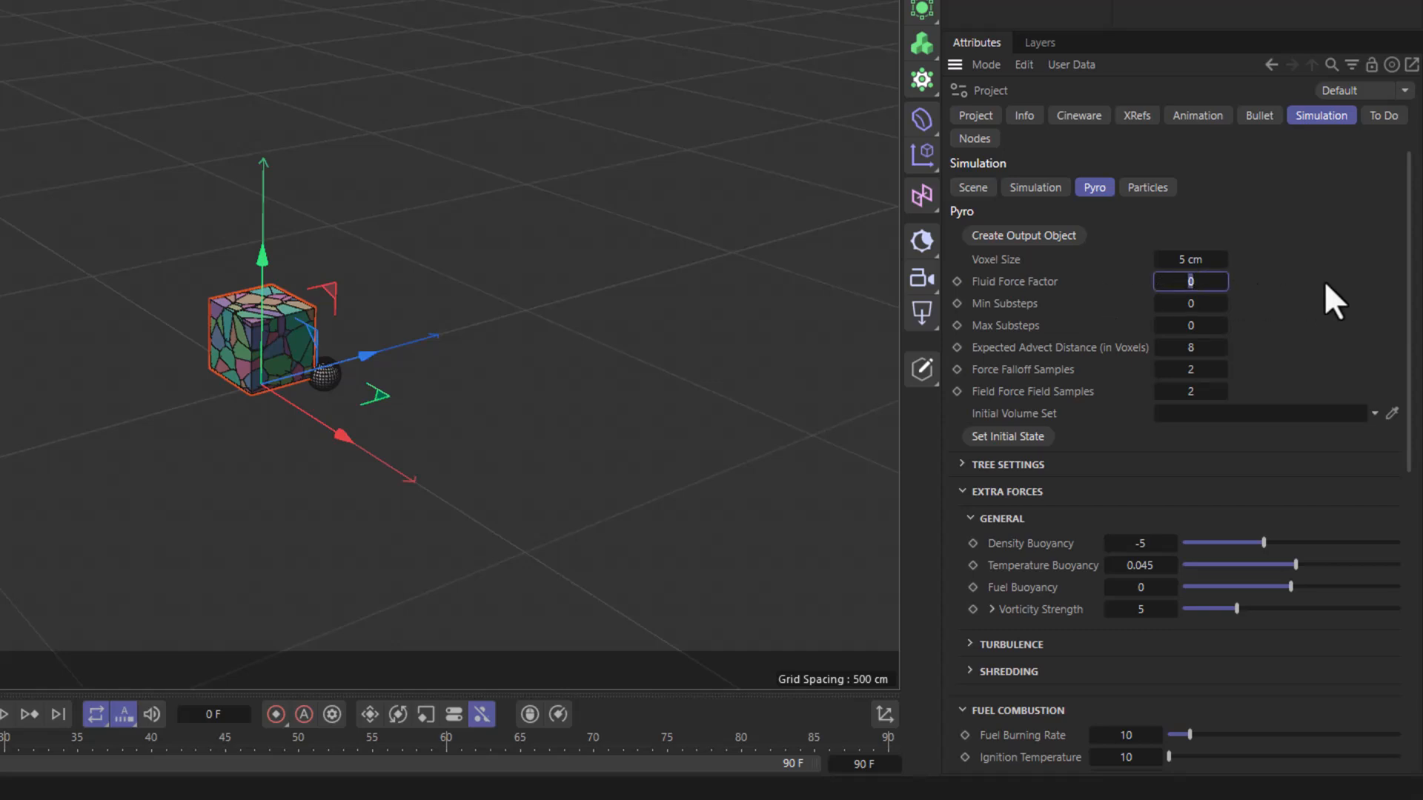
{"action": "type", "text": "."}
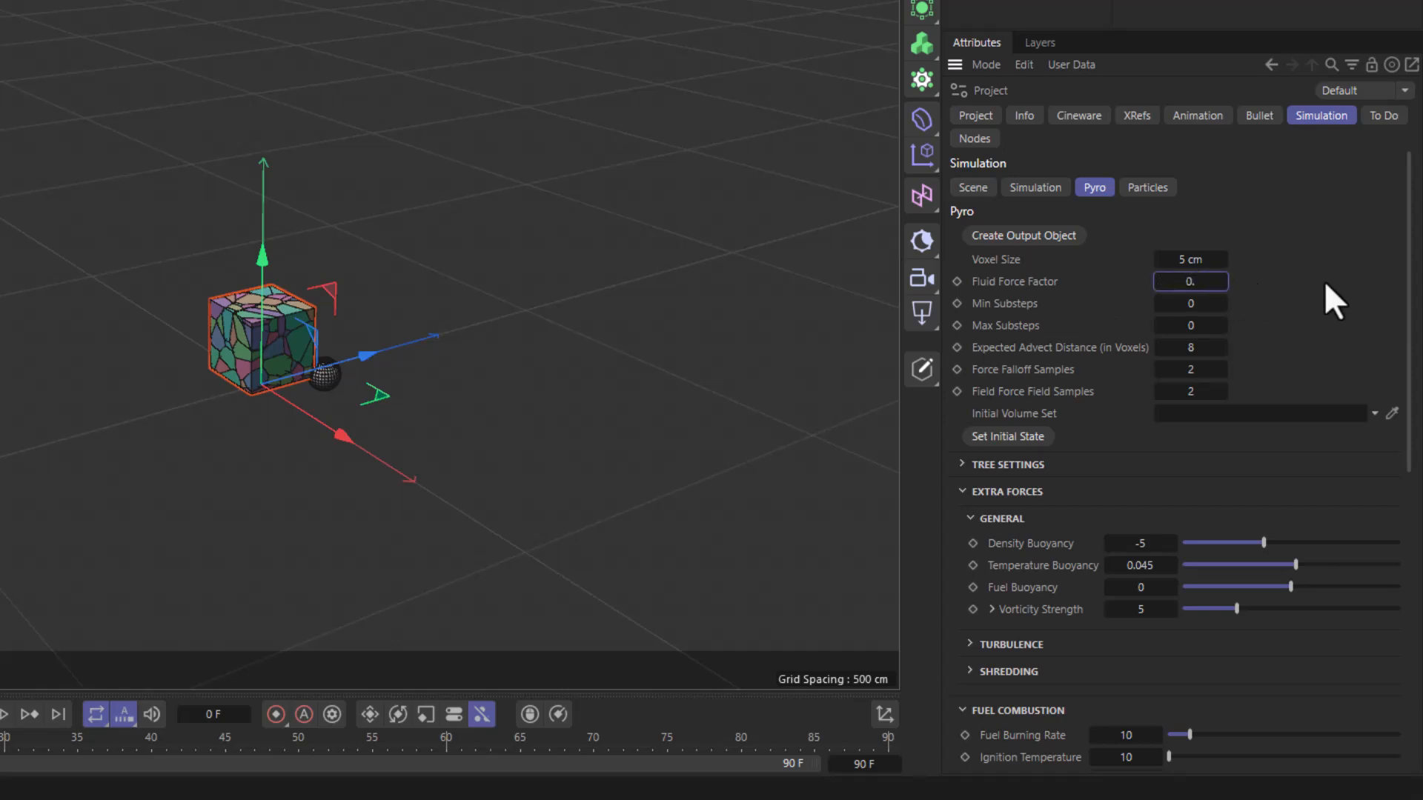
{"action": "type", "text": "0.001"}
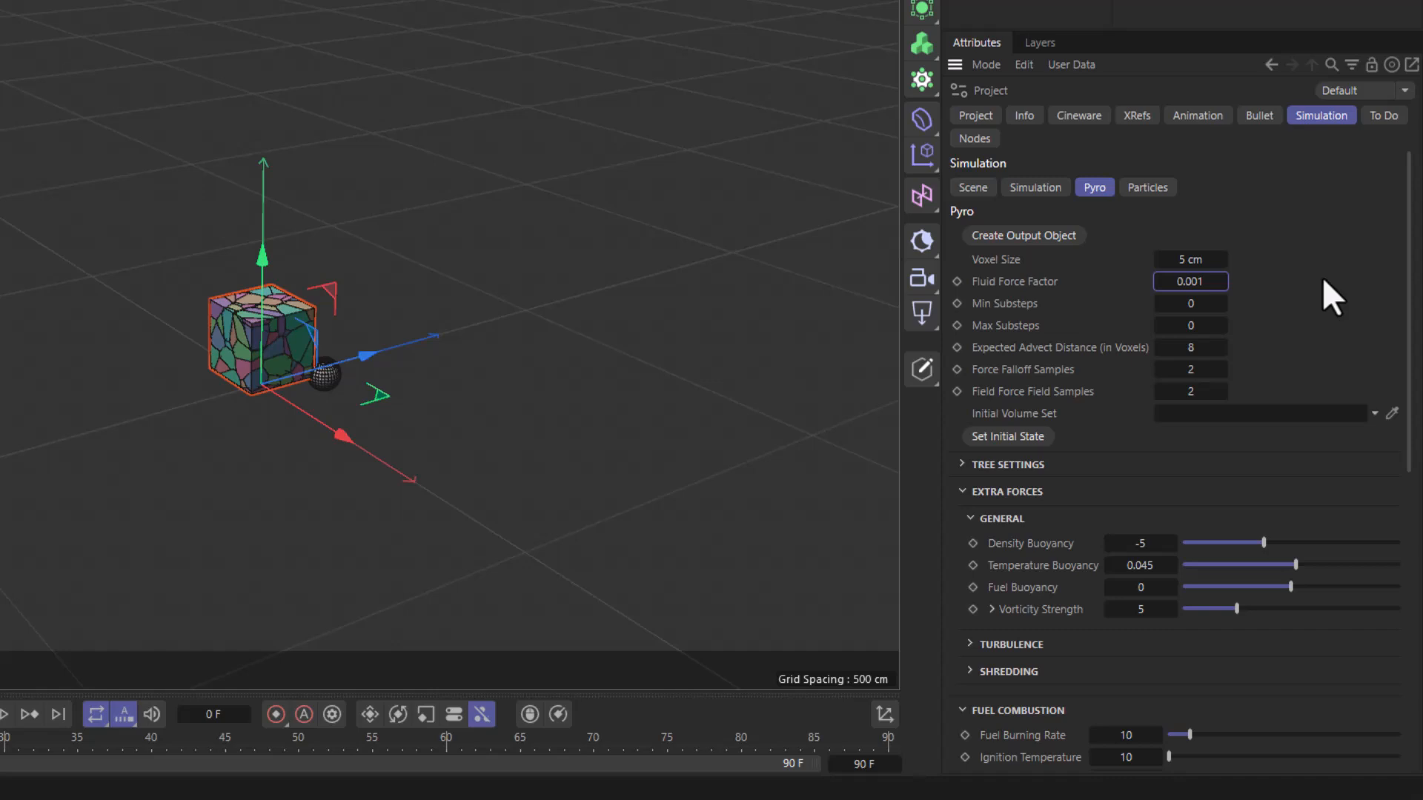
{"action": "mouse_move", "coordinate": [1280, 292]}
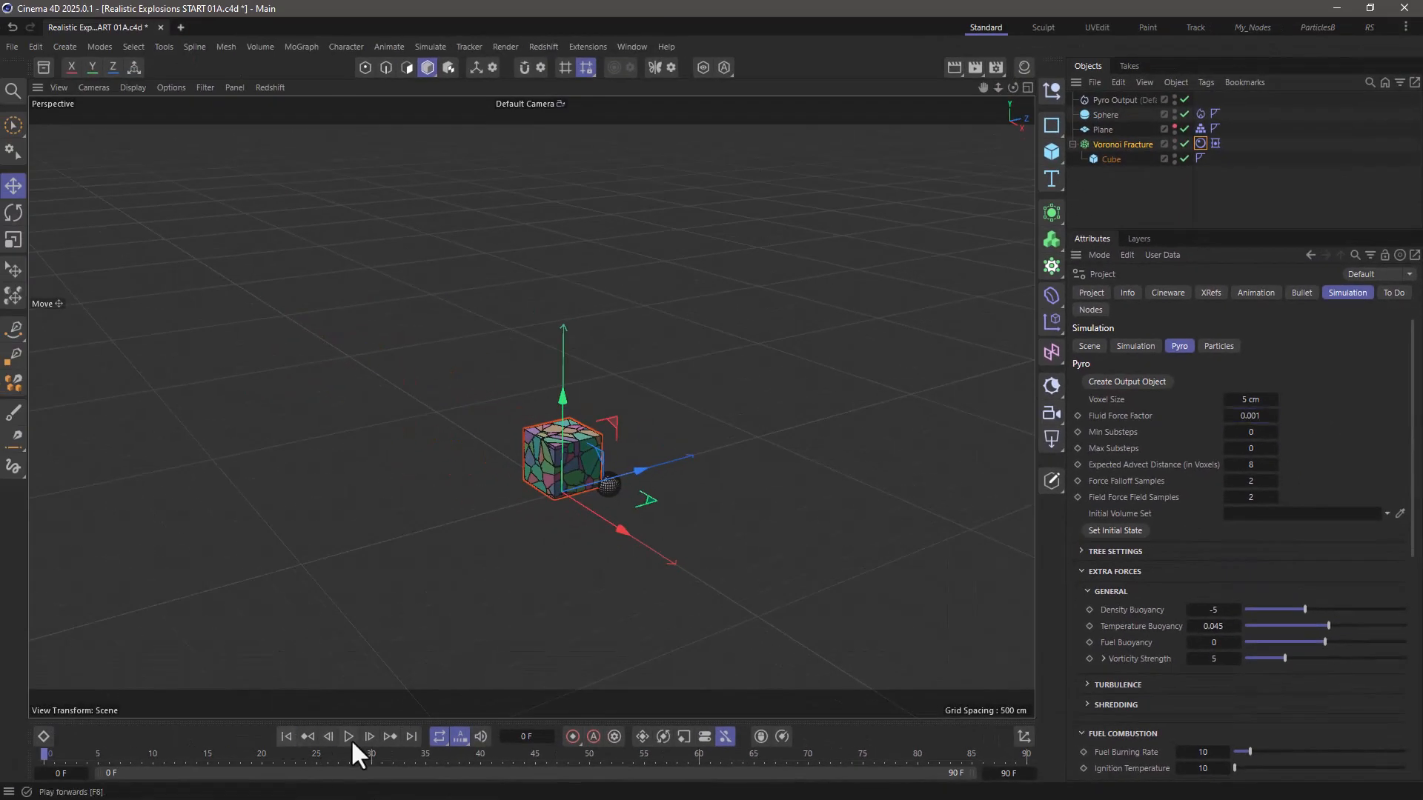
{"action": "left_click", "coordinate": [350, 736]}
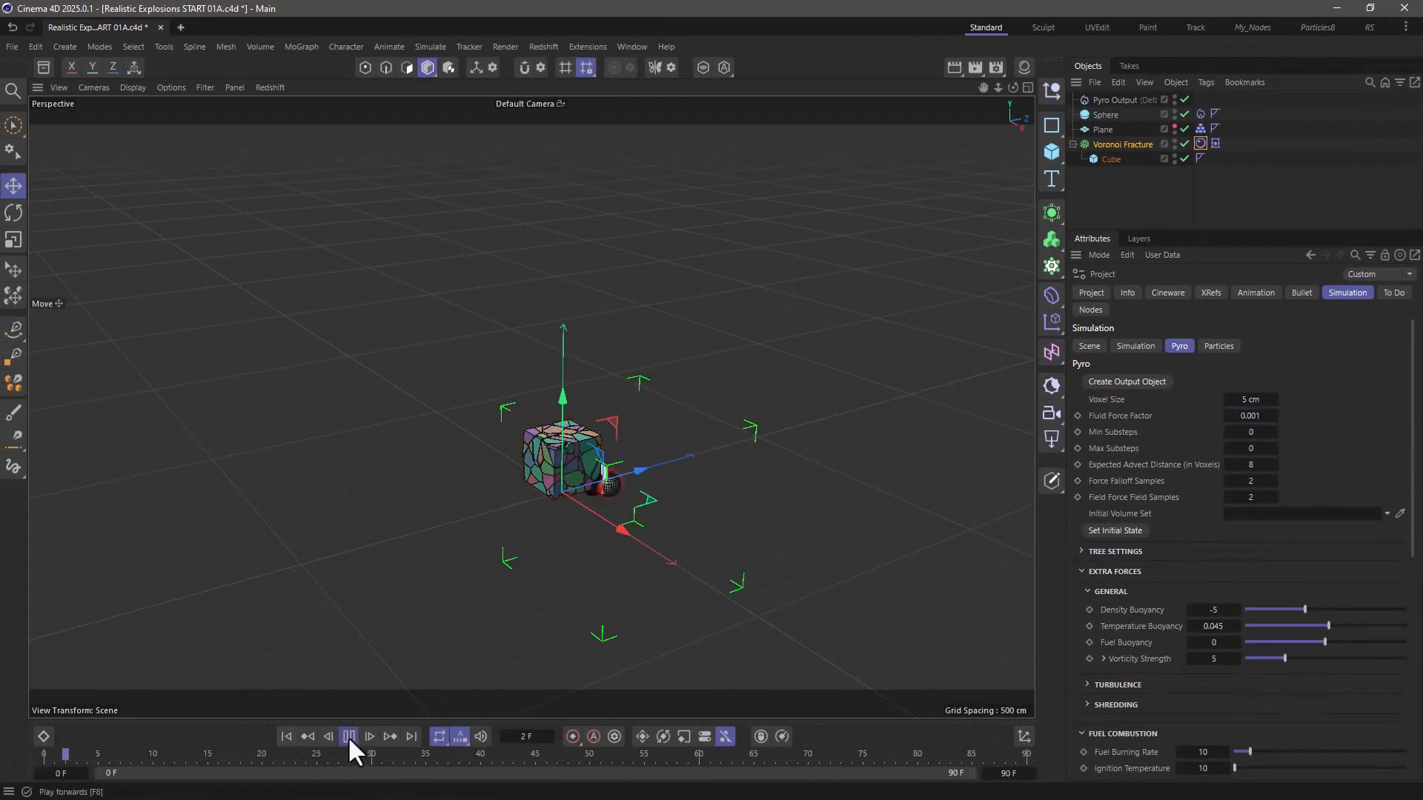
{"action": "left_click", "coordinate": [350, 735]}
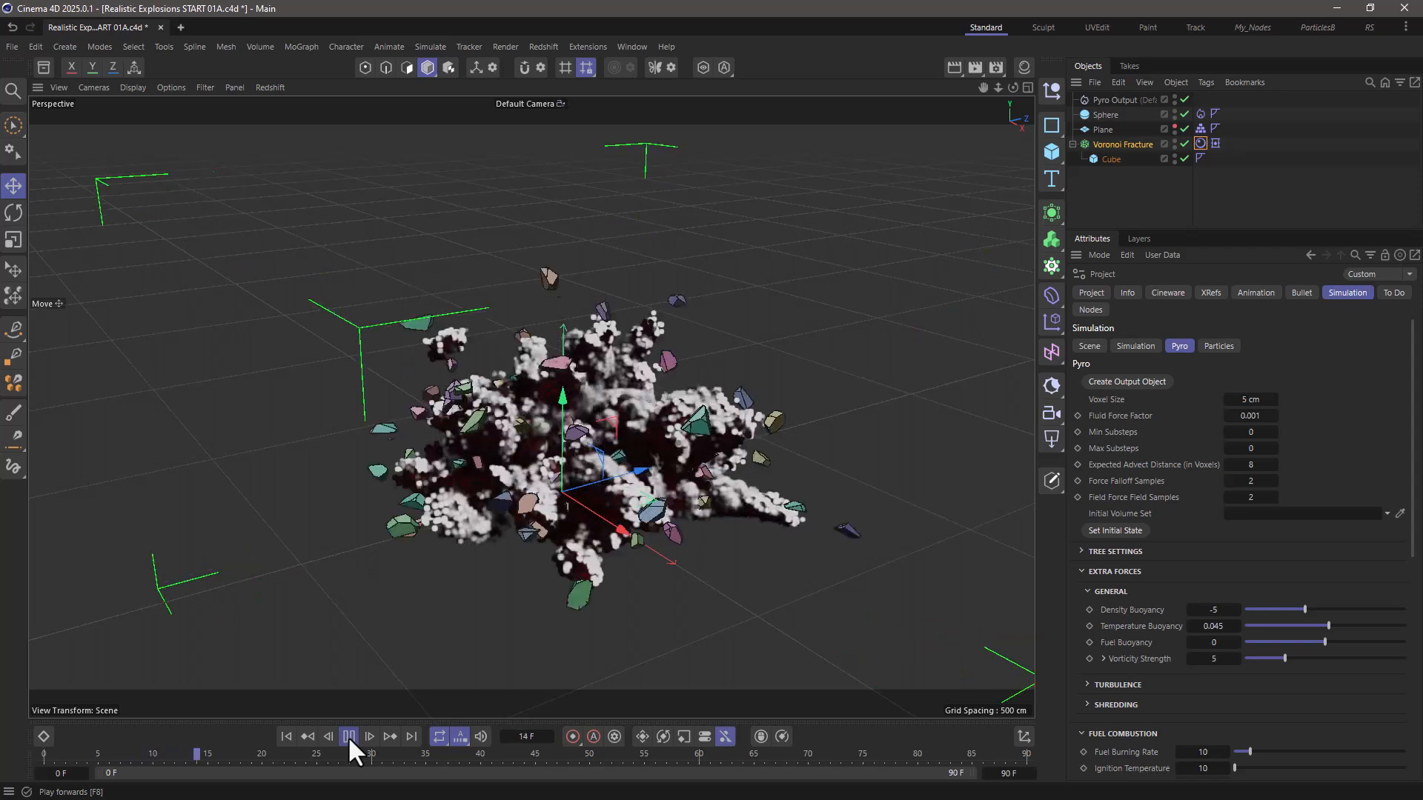
{"action": "left_click", "coordinate": [350, 735]}
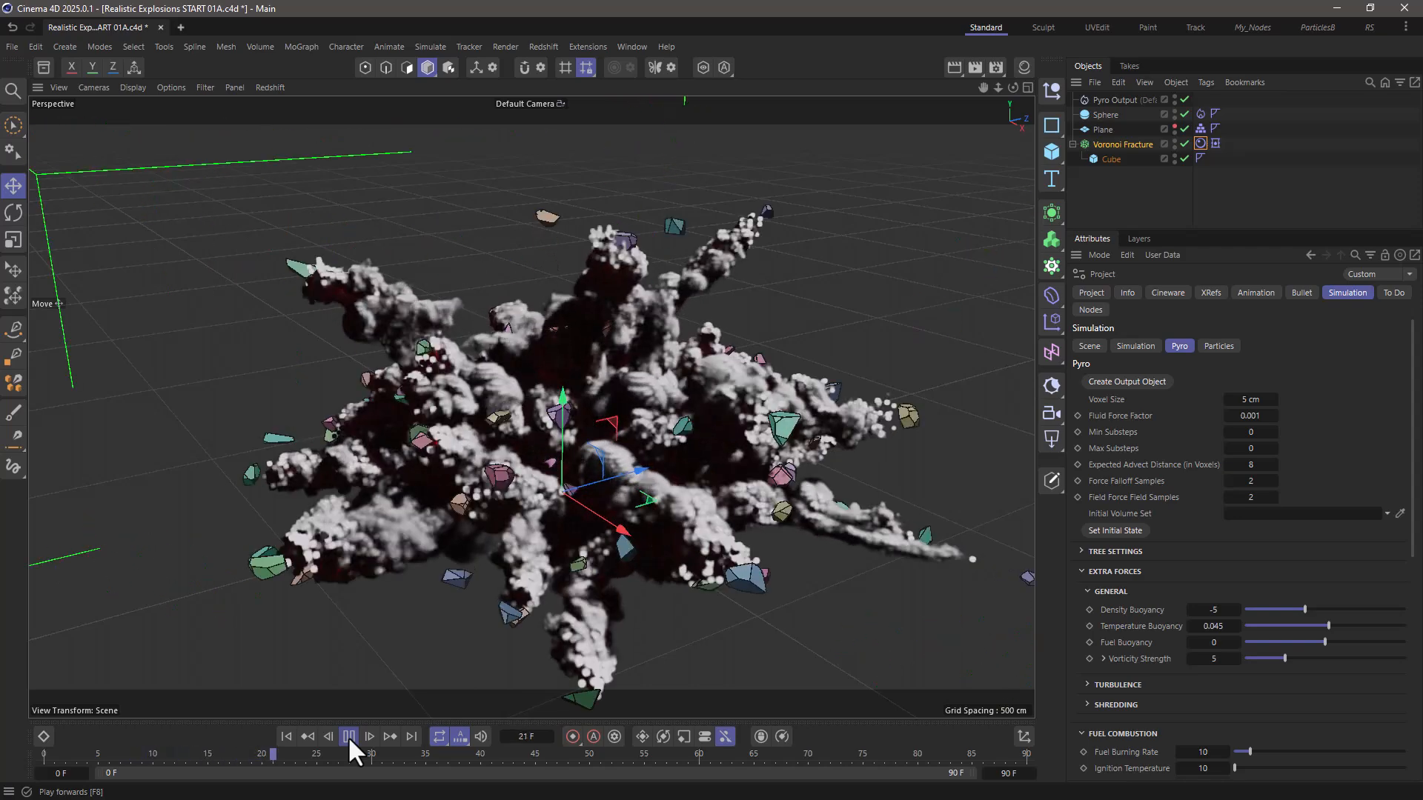
{"action": "left_click", "coordinate": [350, 735]}
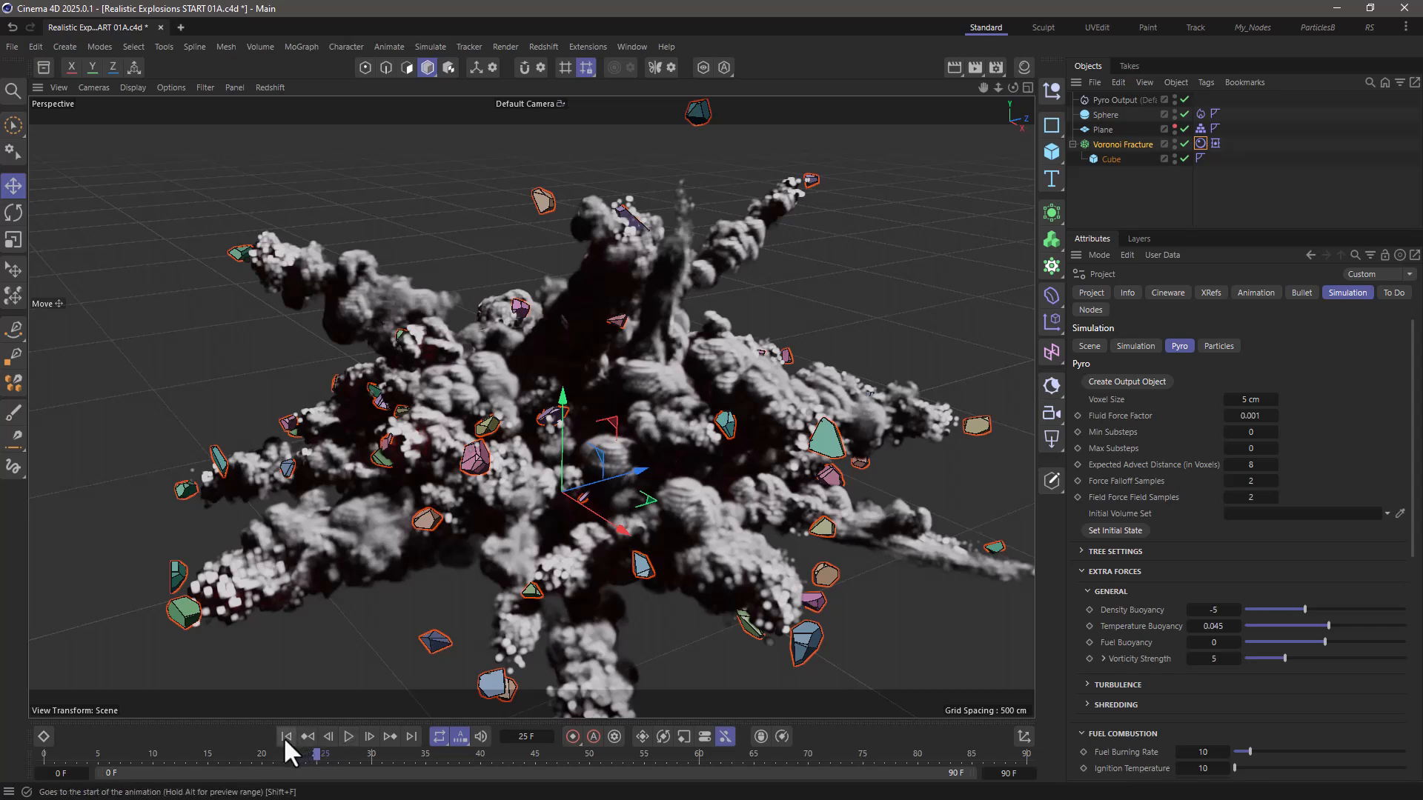
{"action": "left_click", "coordinate": [288, 756]}
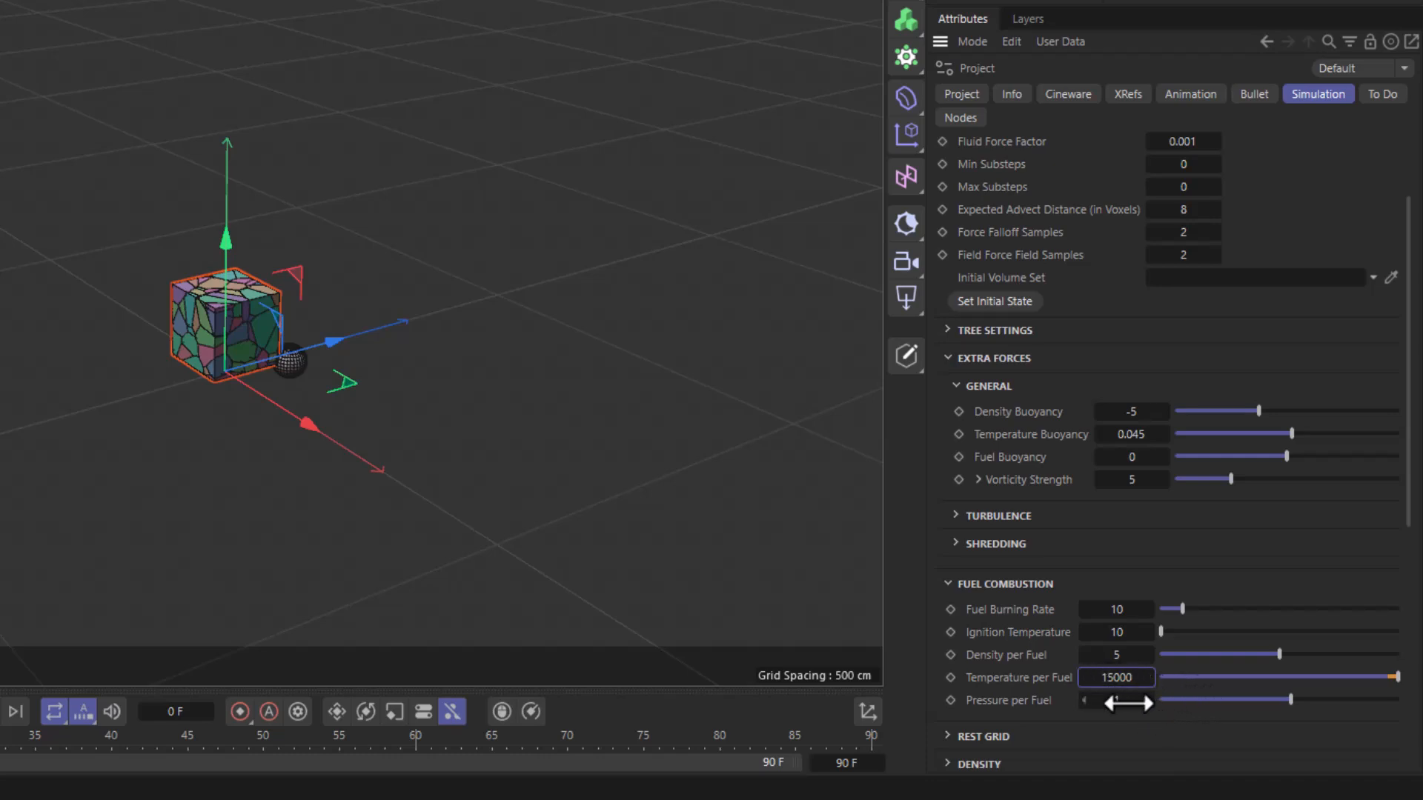
Step: Under Fuel Combustion set Temperature per Fuel 15000 and Pressure per Fuel 5
{"action": "left_click", "coordinate": [1116, 699]}
{"action": "type", "text": "5"}
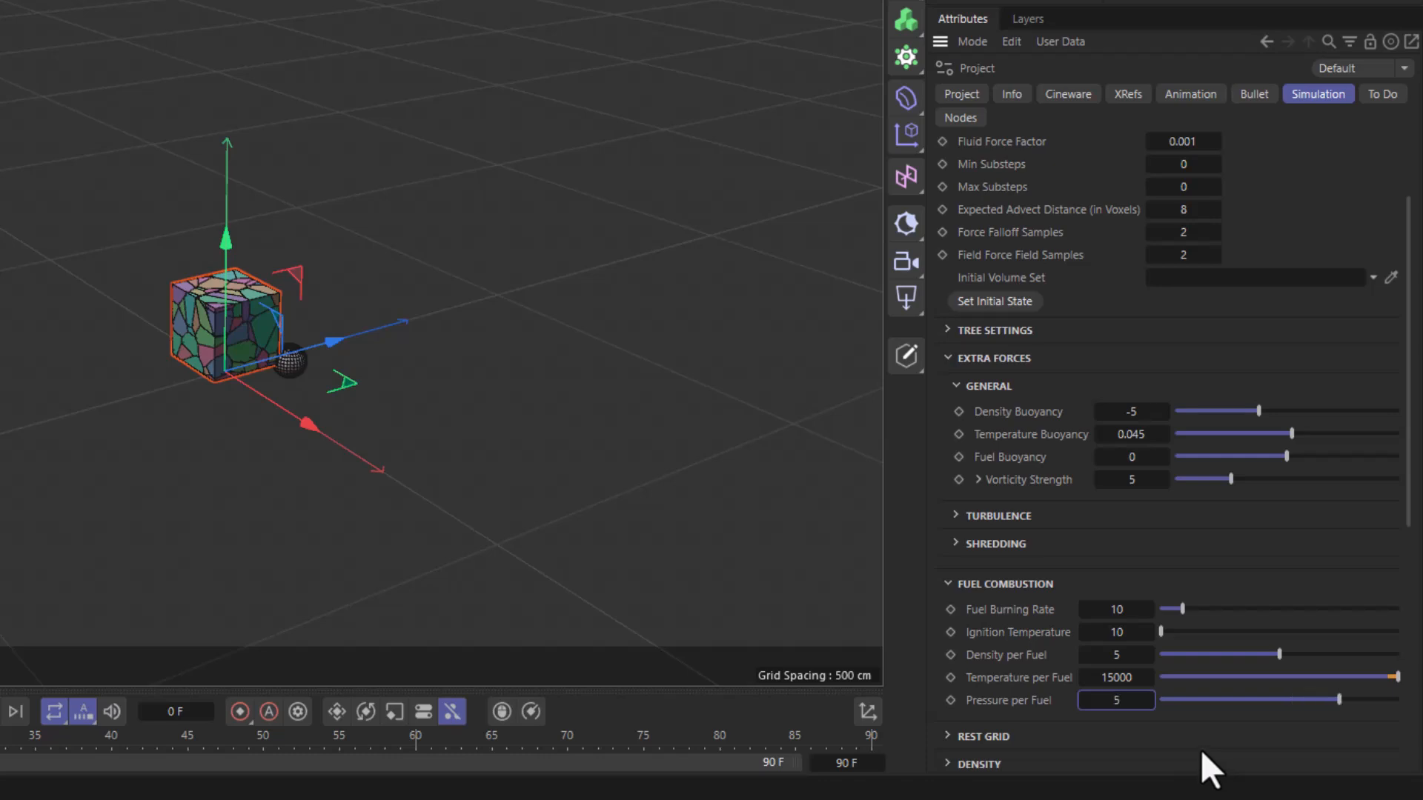
{"action": "mouse_move", "coordinate": [1192, 758]}
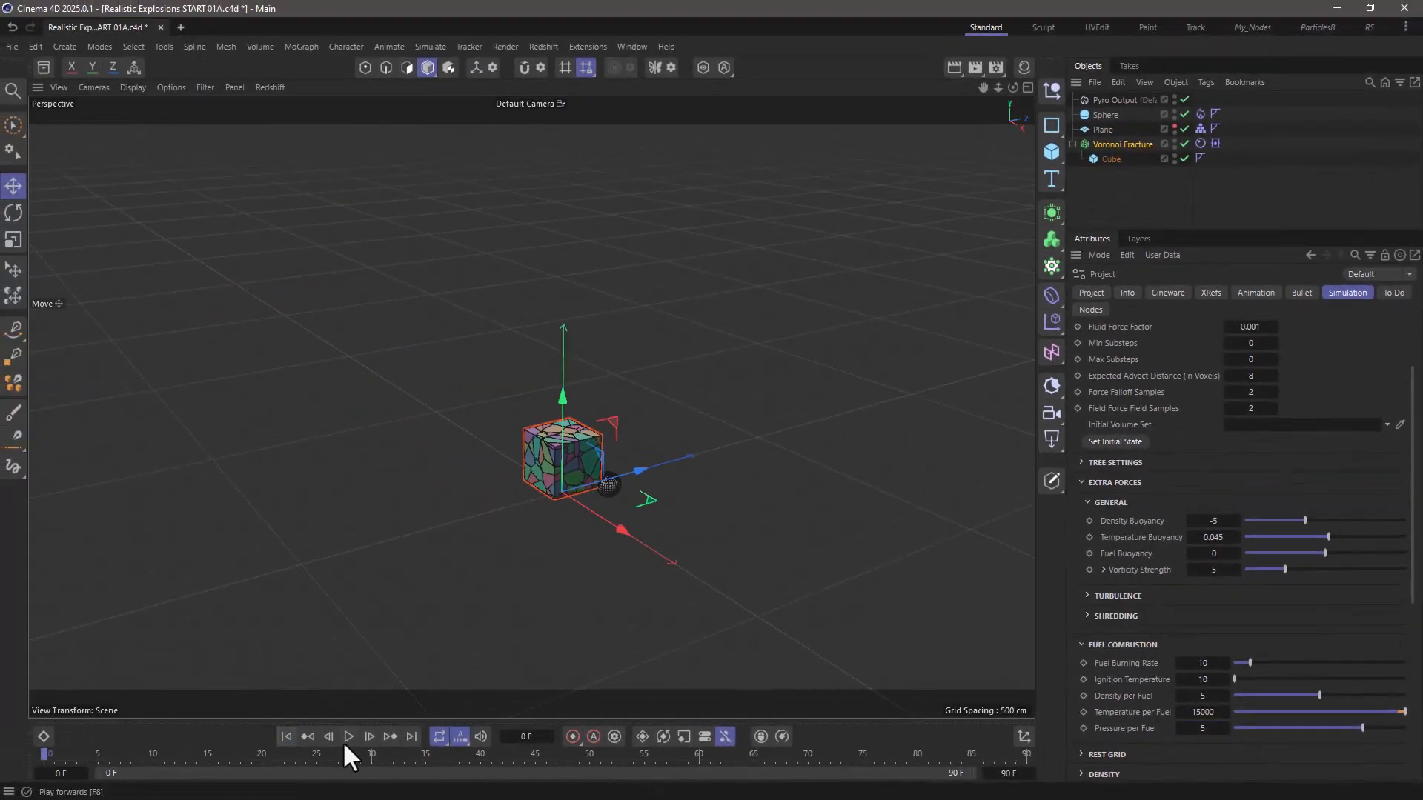
{"action": "left_click", "coordinate": [350, 737]}
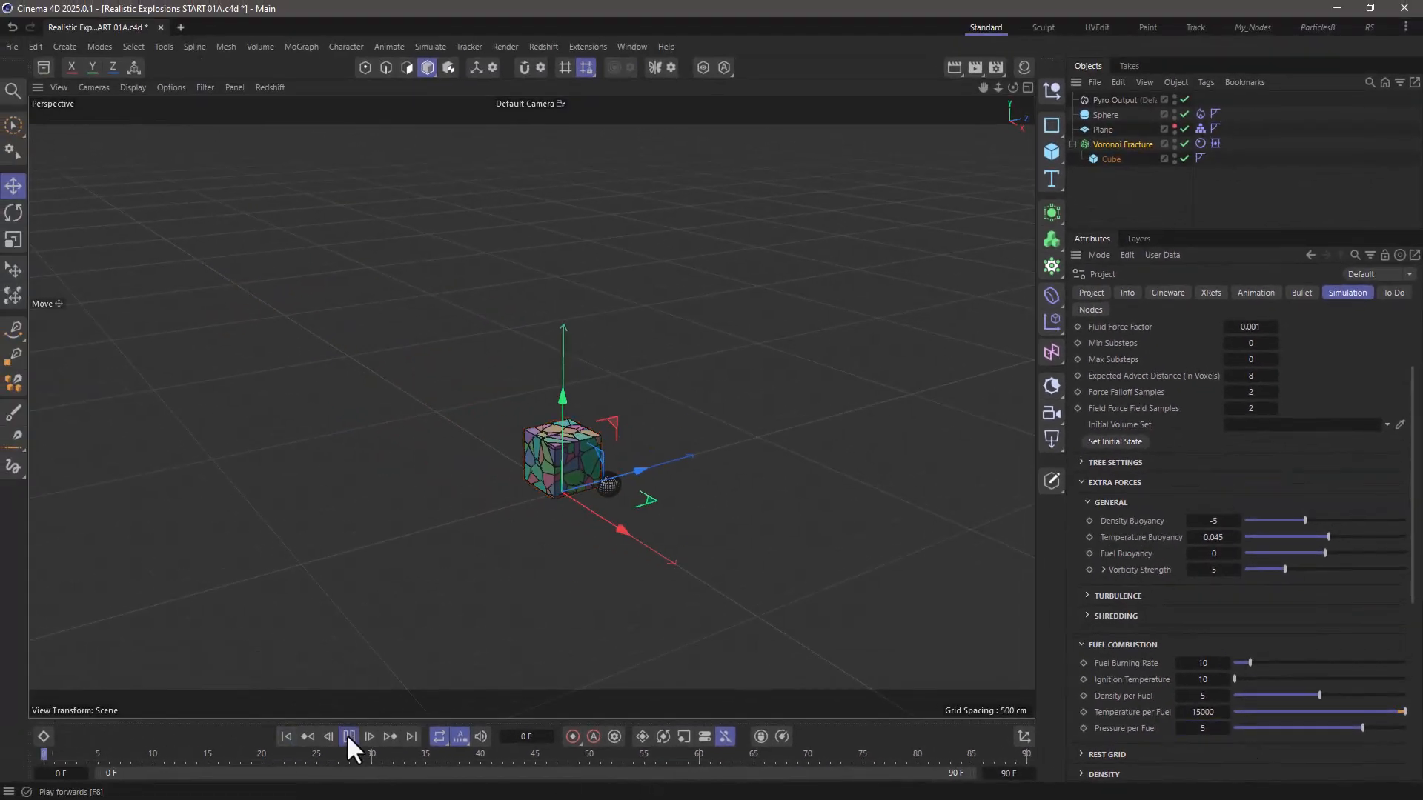
{"action": "left_click", "coordinate": [350, 735]}
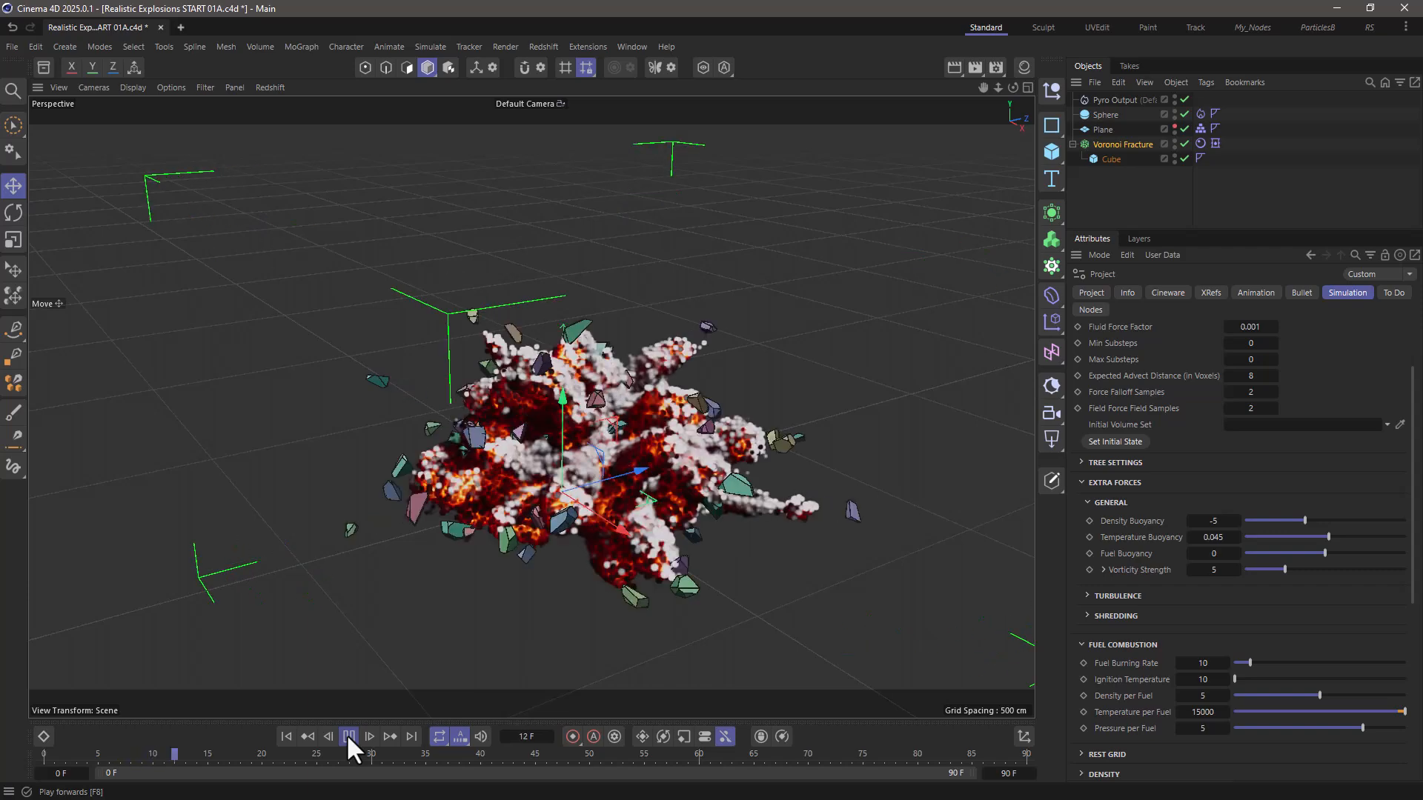
{"action": "left_click", "coordinate": [350, 735]}
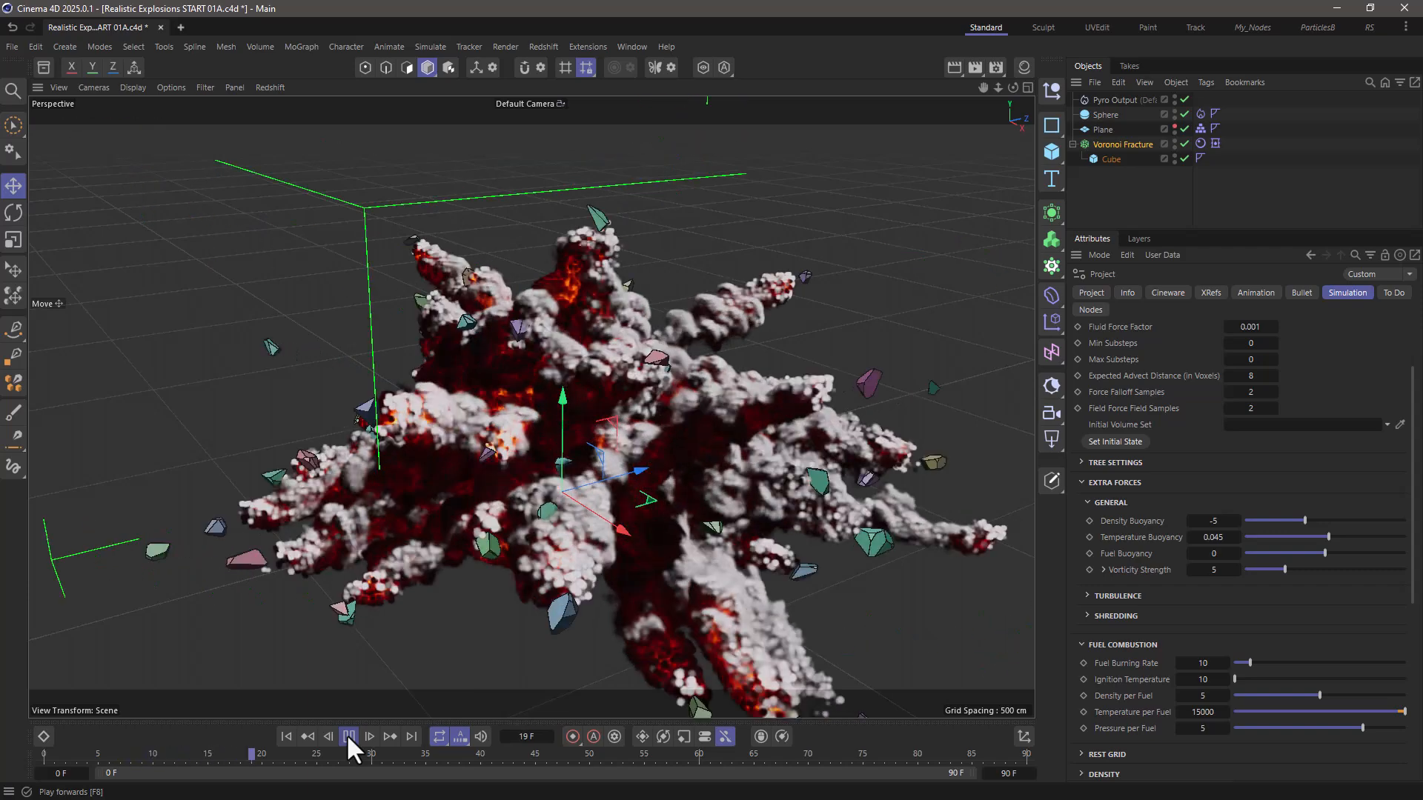
{"action": "left_click", "coordinate": [350, 735]}
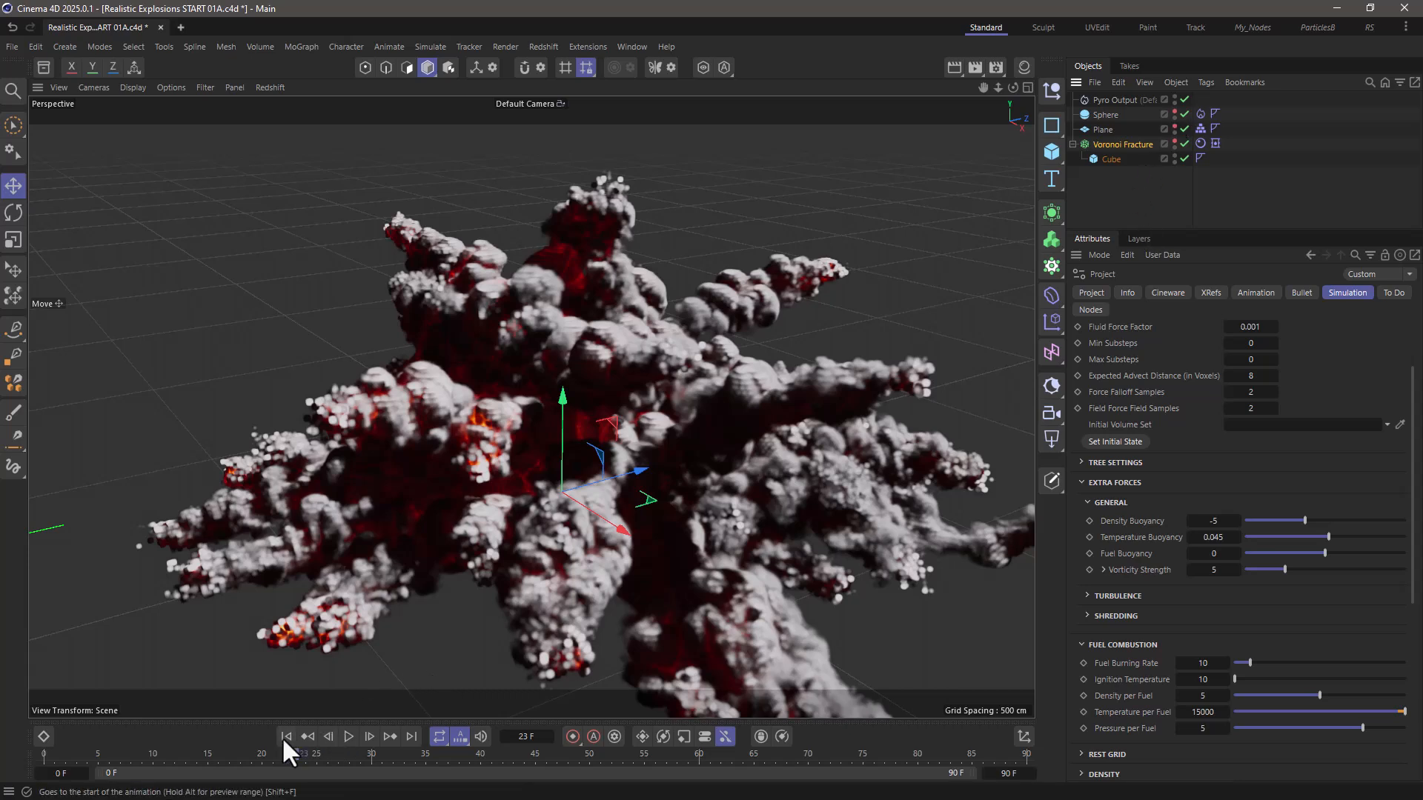
{"action": "left_click", "coordinate": [285, 757]}
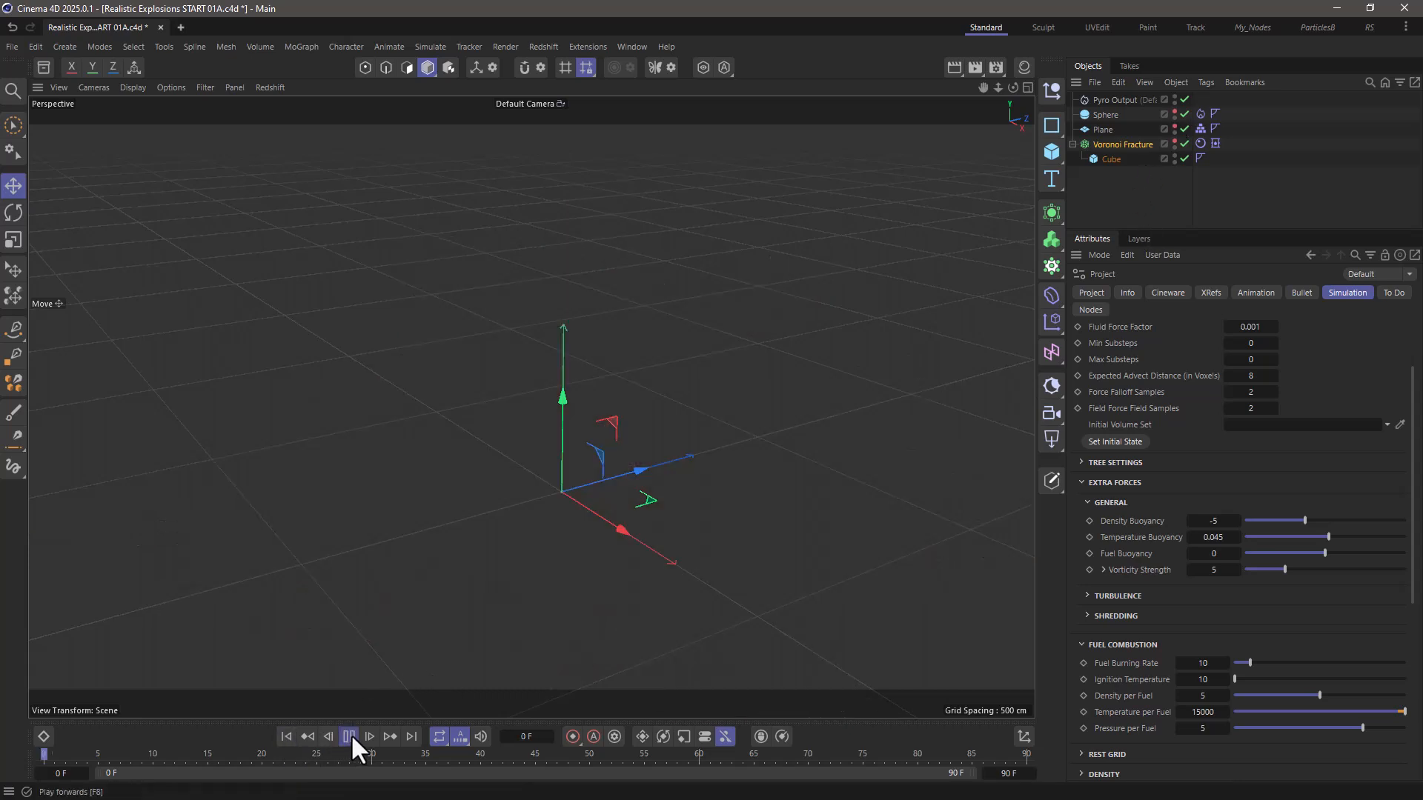
Step: Play the finished Realistic Explosions 01A scene's billowing smoke explosion
{"action": "left_click", "coordinate": [350, 737]}
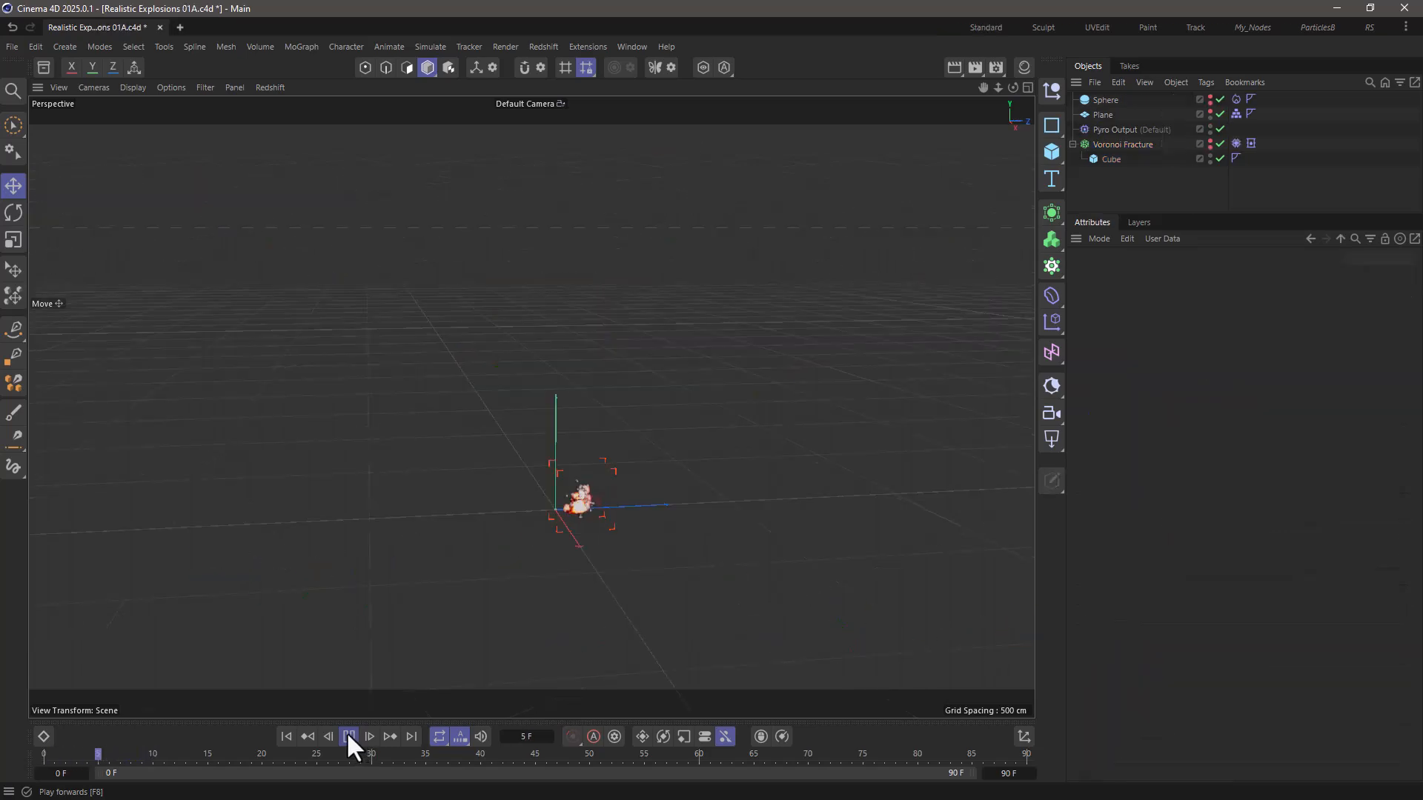
{"action": "left_click", "coordinate": [350, 737]}
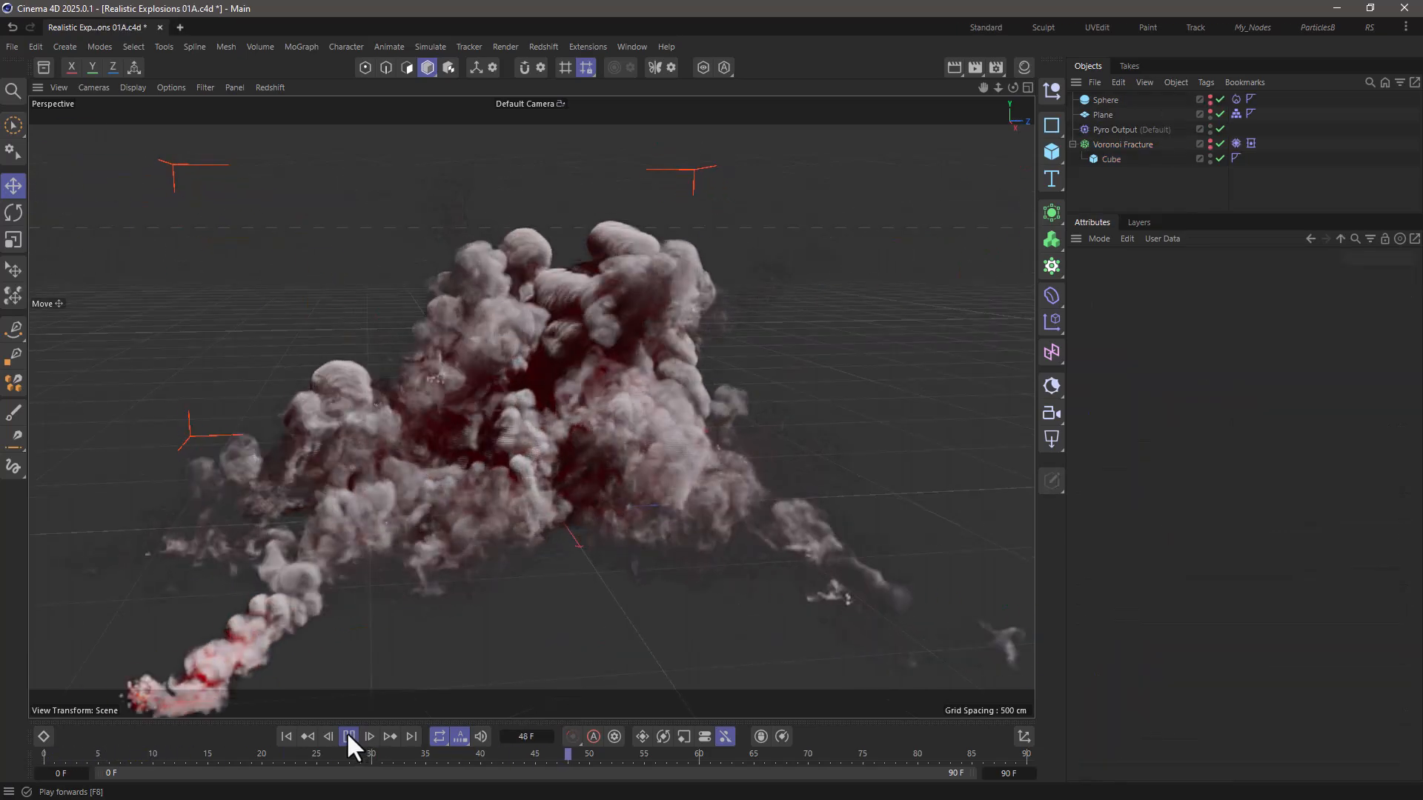
{"action": "left_click", "coordinate": [352, 735]}
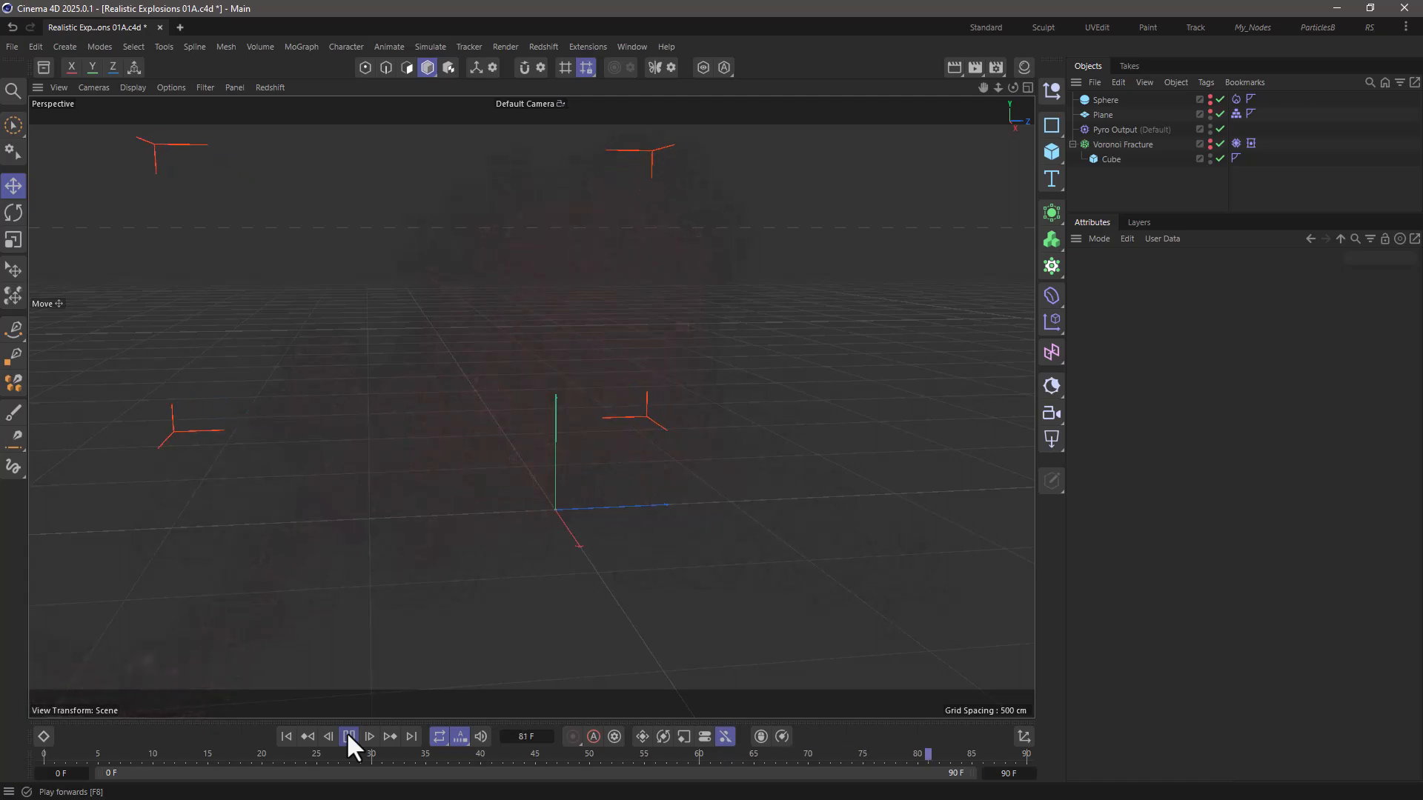
{"action": "left_click", "coordinate": [350, 736]}
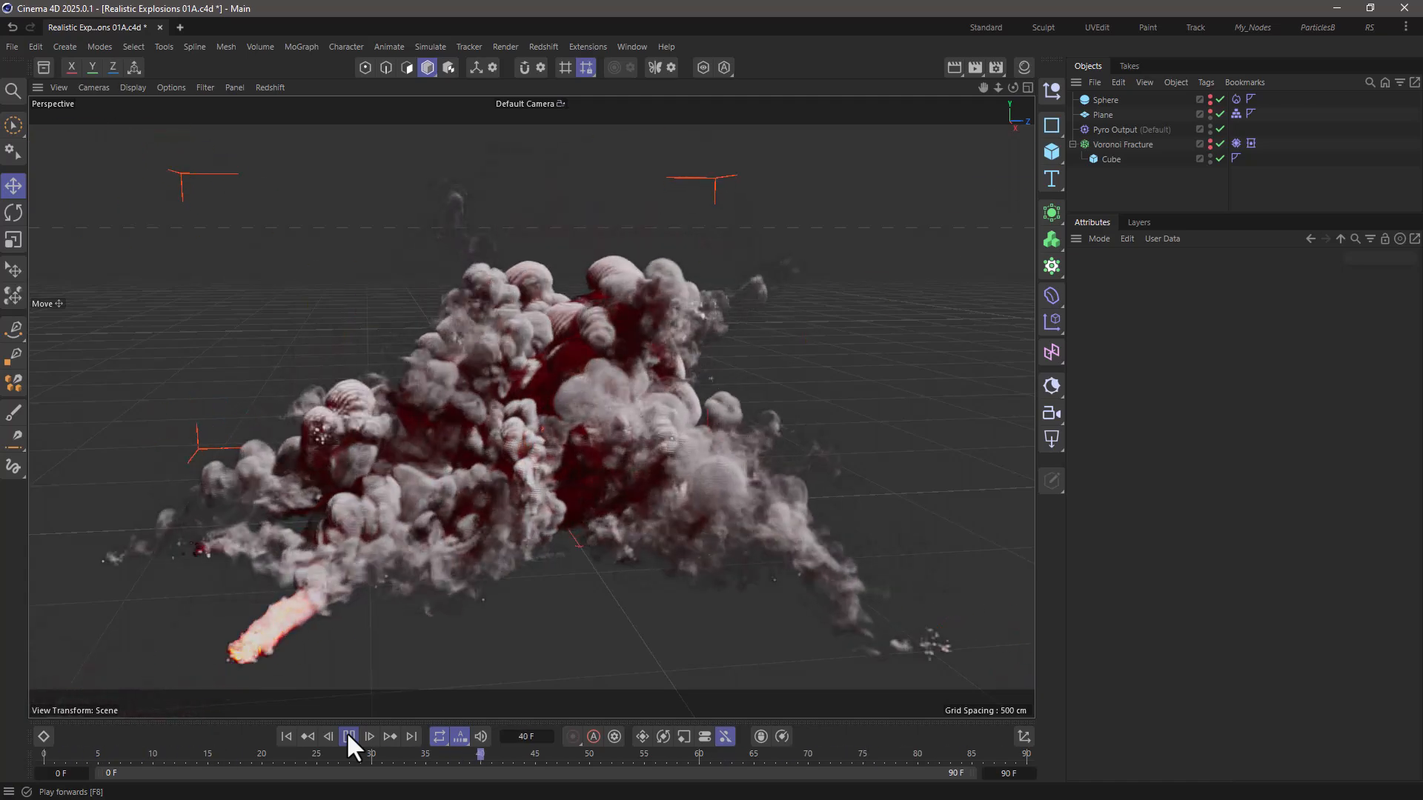